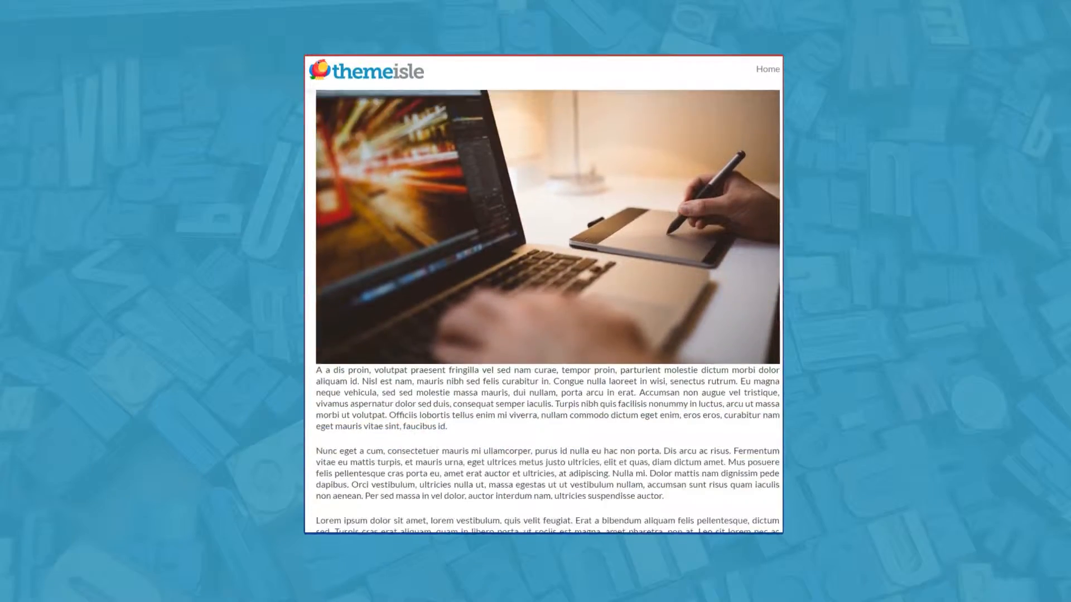
# Step: Calculate golden-ratio typography recommendations for a 1200px content width
pyautogui.scroll(-3)
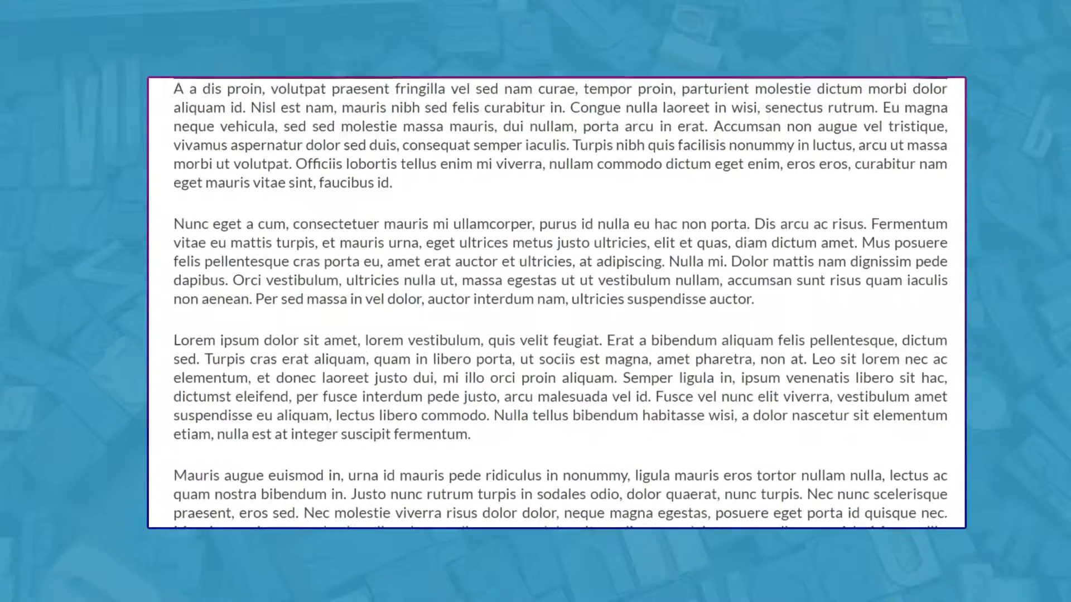
pyautogui.moveTo(174, 224); pyautogui.dragTo(469, 435)
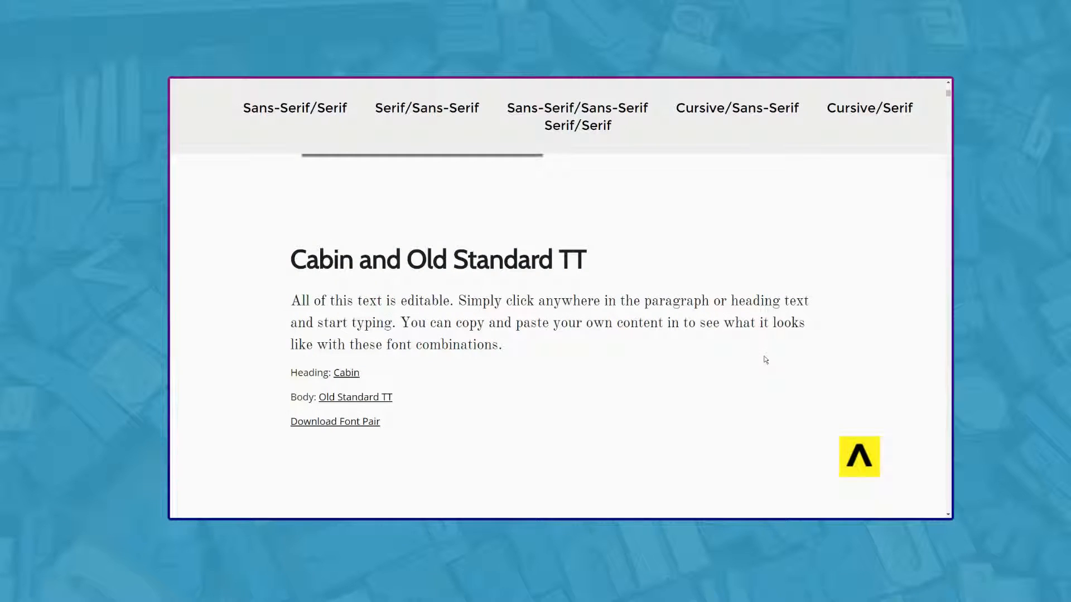
pyautogui.scroll(-3)
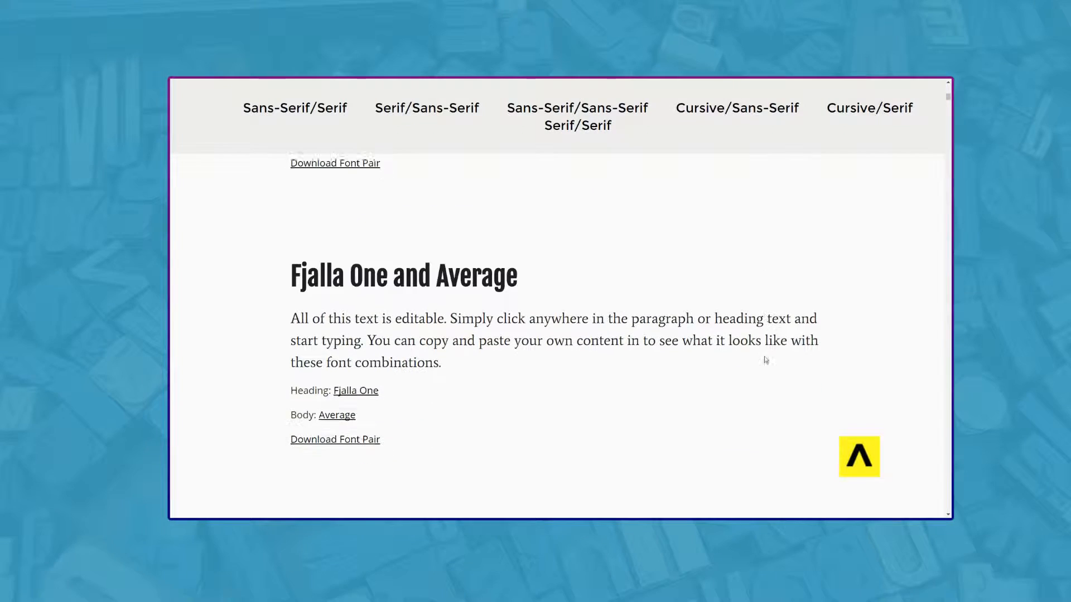
pyautogui.scroll(-3)
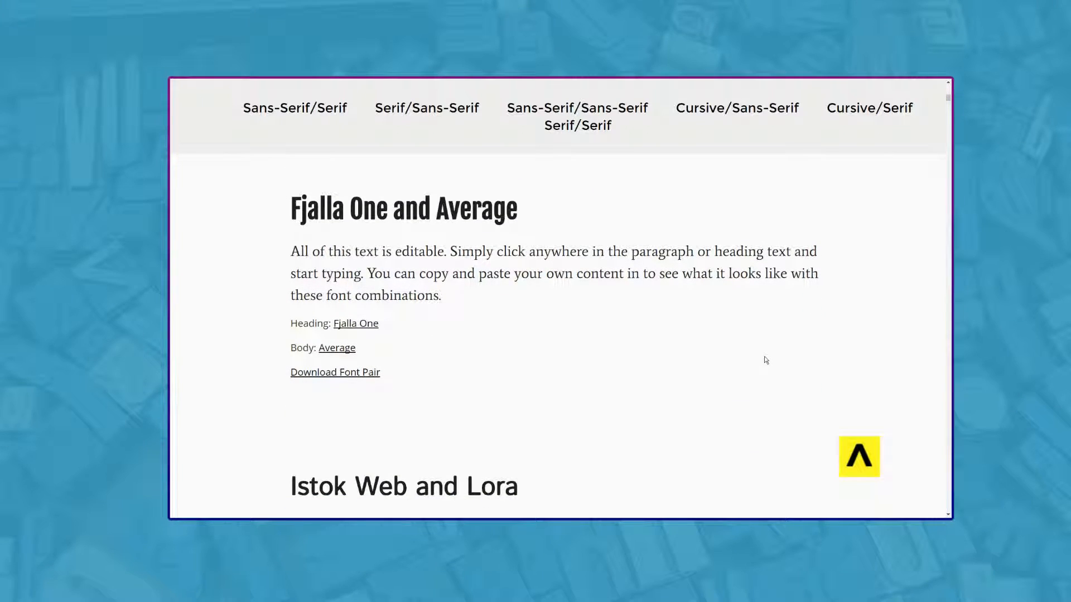
pyautogui.scroll(-3)
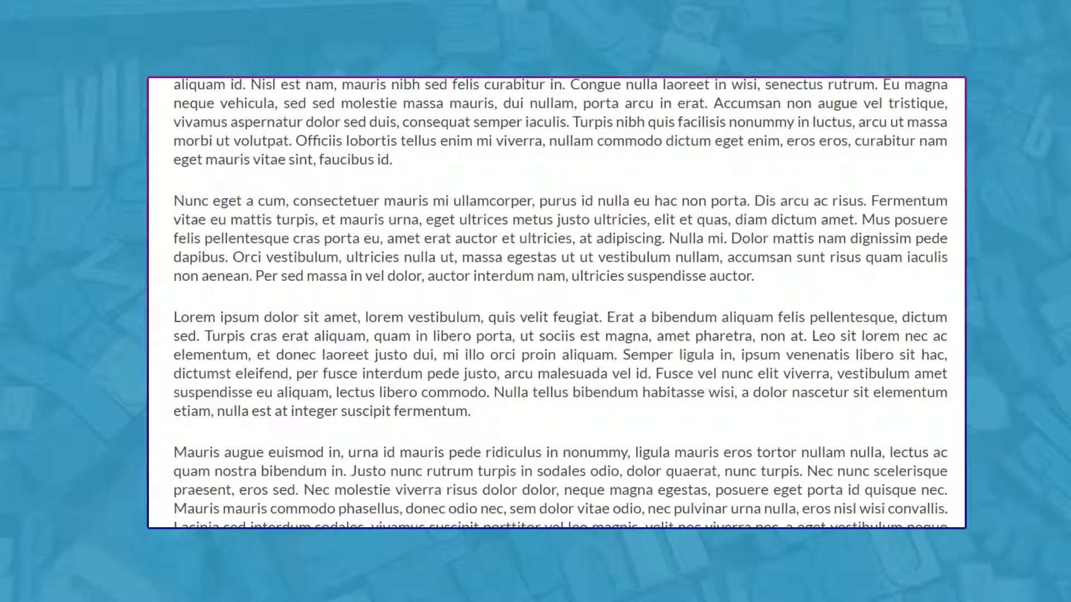
pyautogui.scroll(-3)
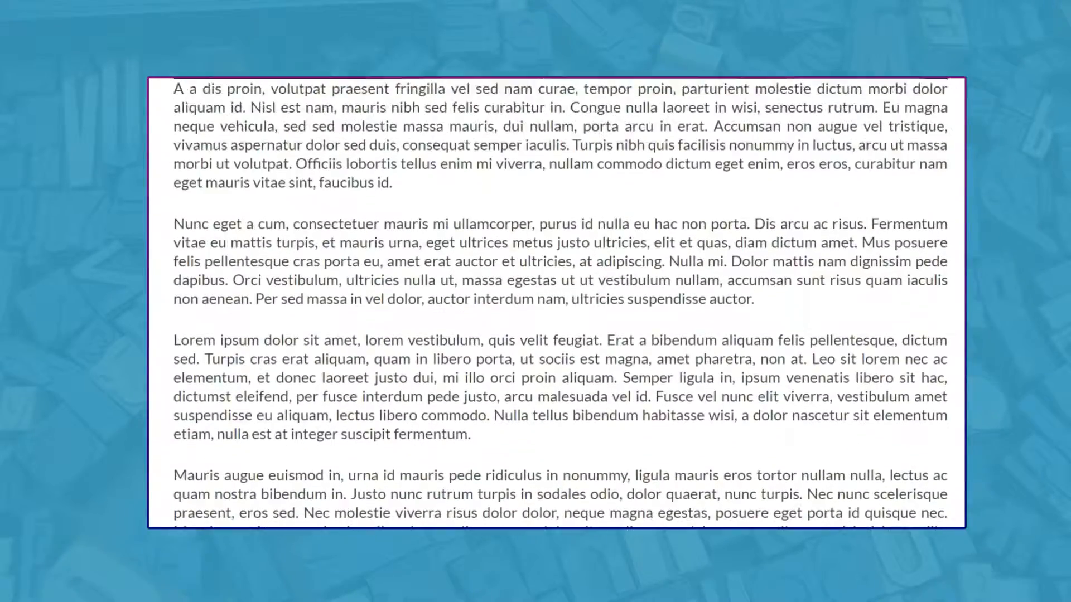
pyautogui.moveTo(174, 225); pyautogui.dragTo(470, 435)
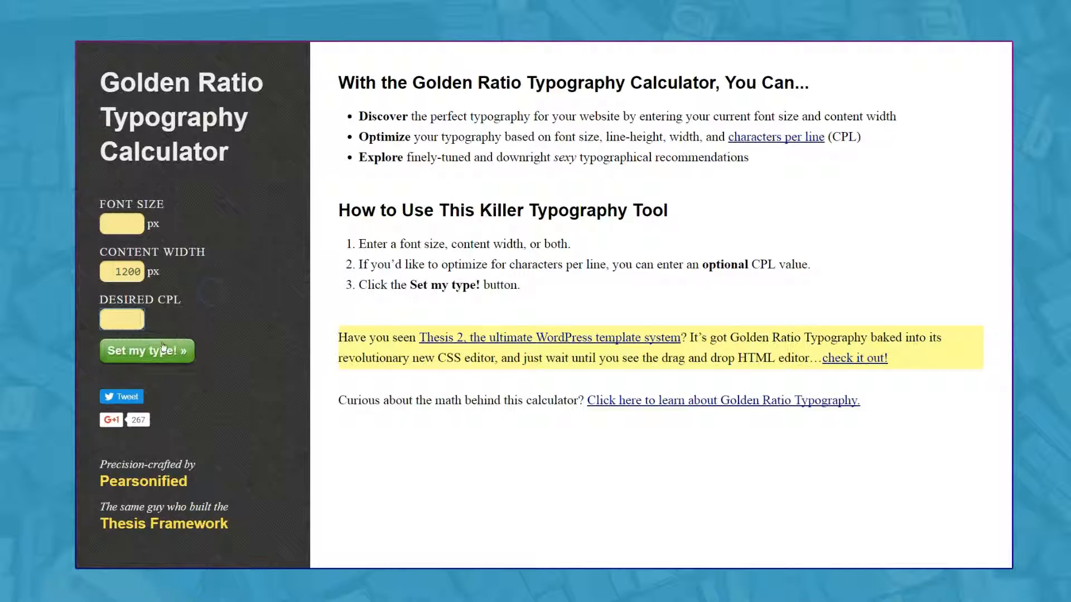
pyautogui.click(145, 350)
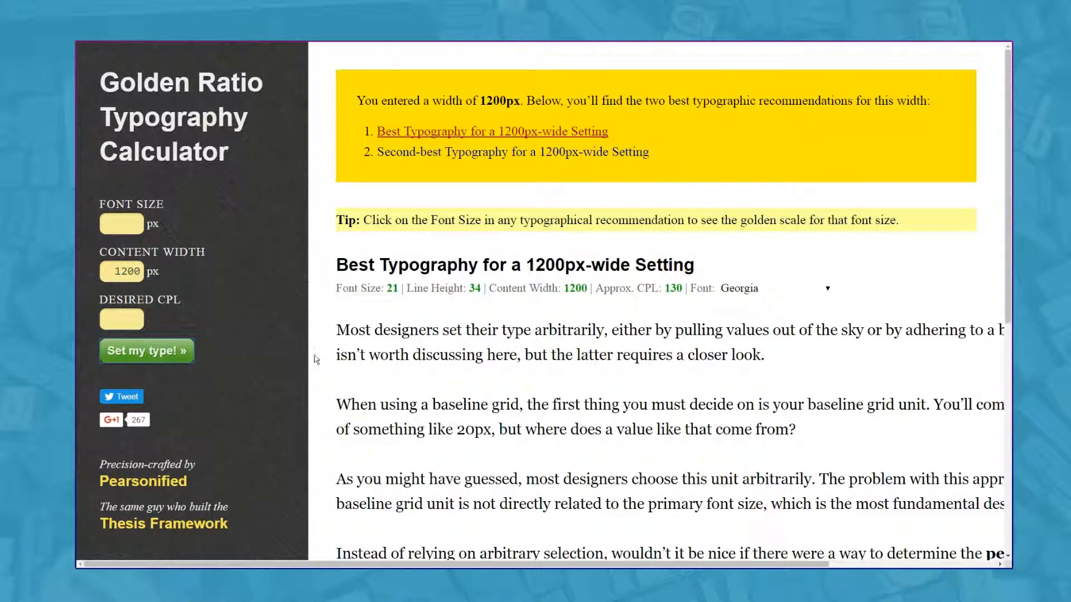
# Step: View the golden scale for the 21px font size and preview the recommendation in Trebuchet MS
pyautogui.click(392, 288)
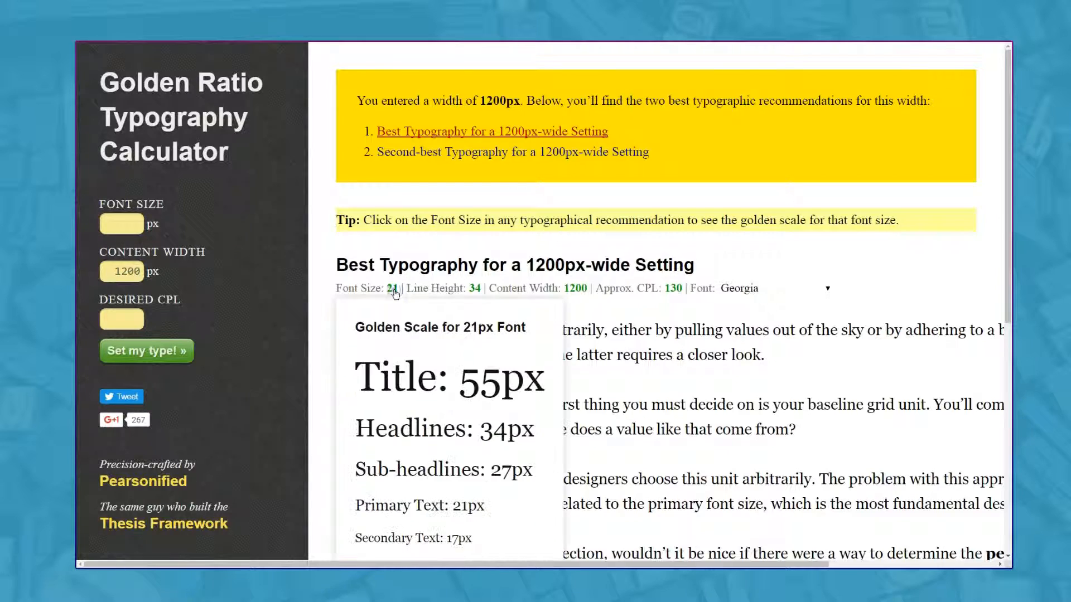
pyautogui.click(391, 288)
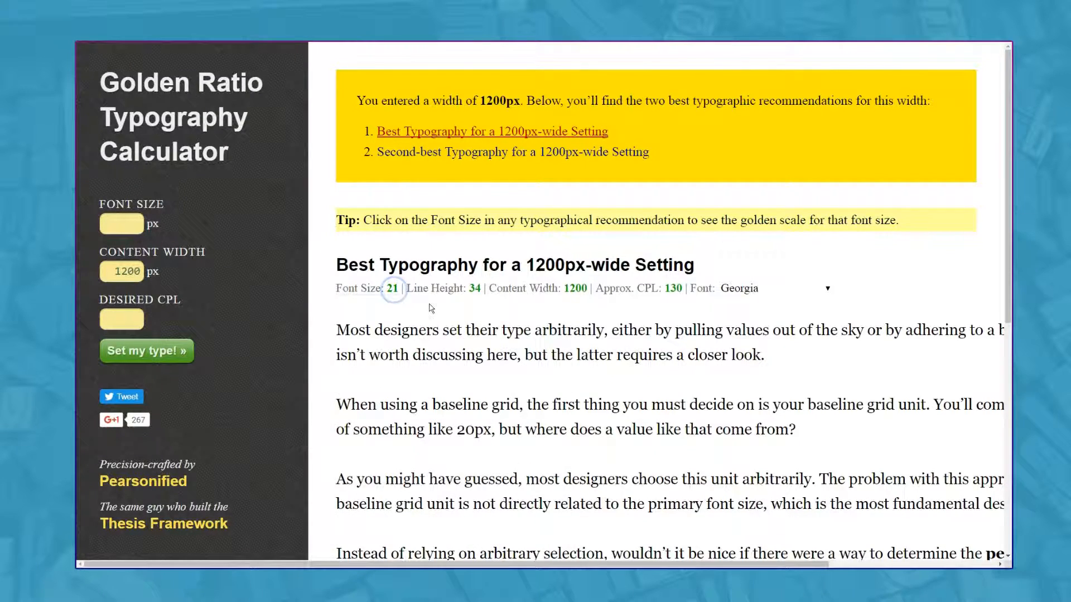
pyautogui.click(775, 288)
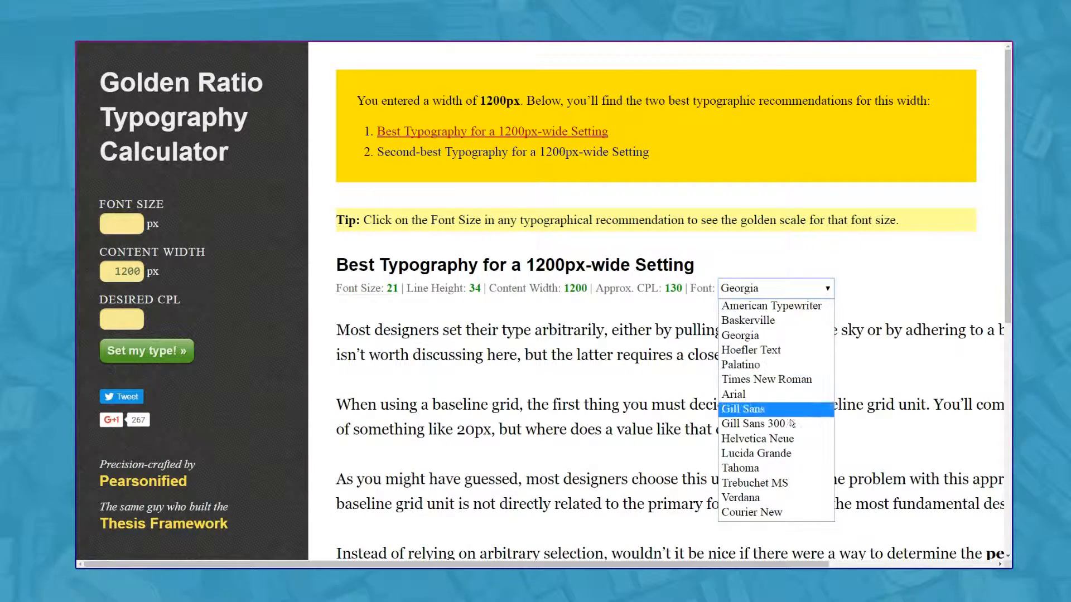
pyautogui.click(755, 483)
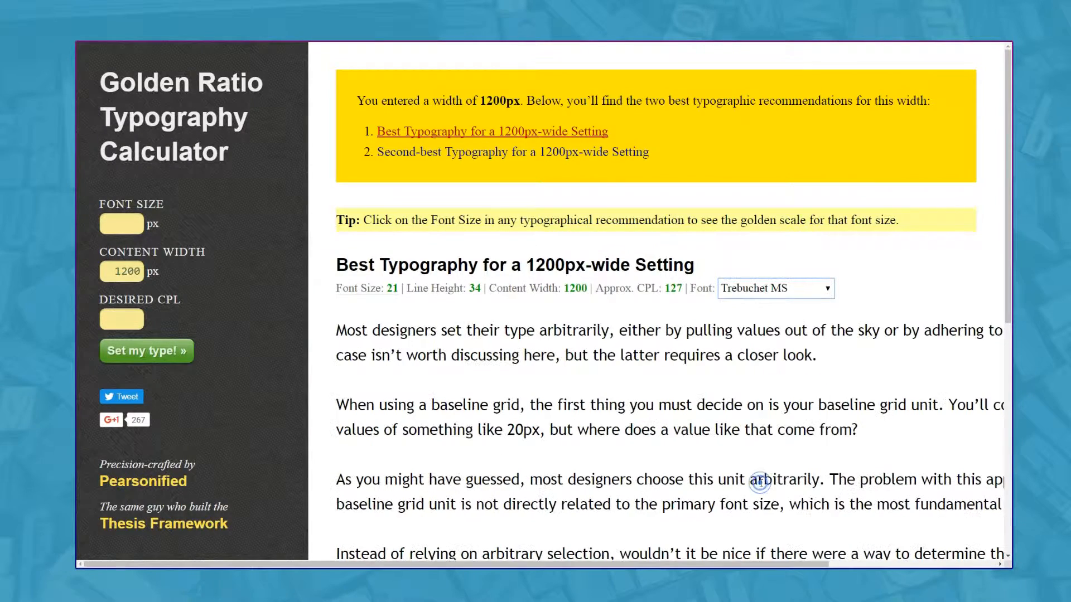
pyautogui.click(774, 288)
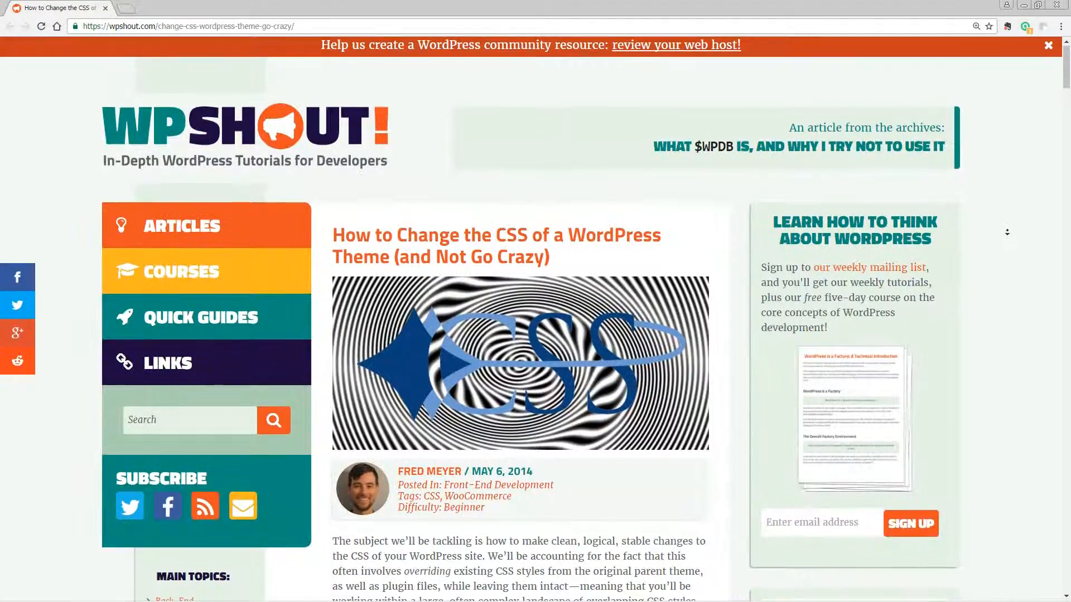
pyautogui.scroll(-3)
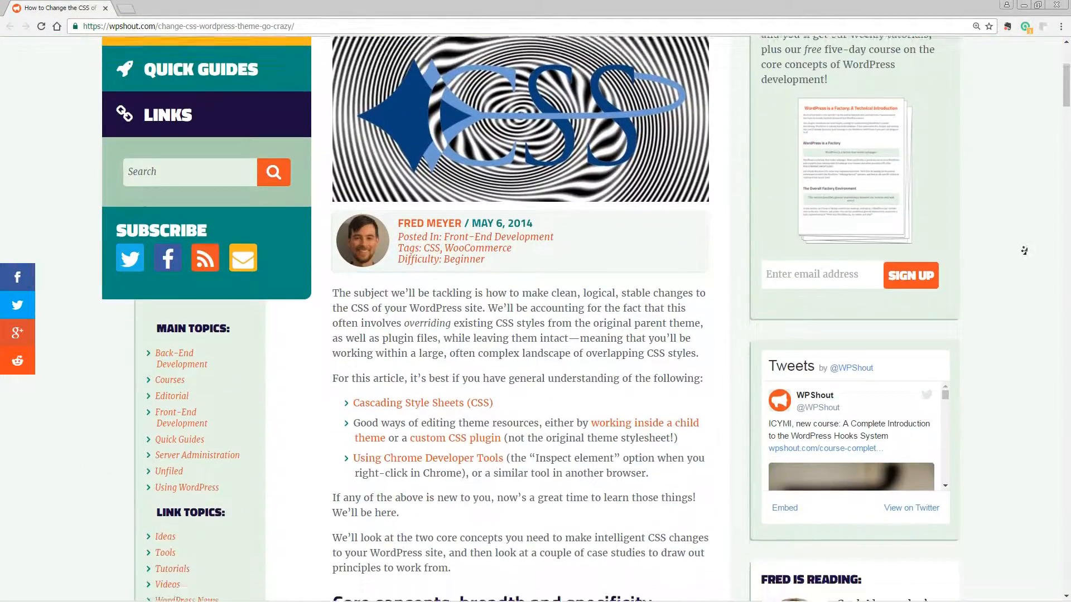
pyautogui.scroll(-3)
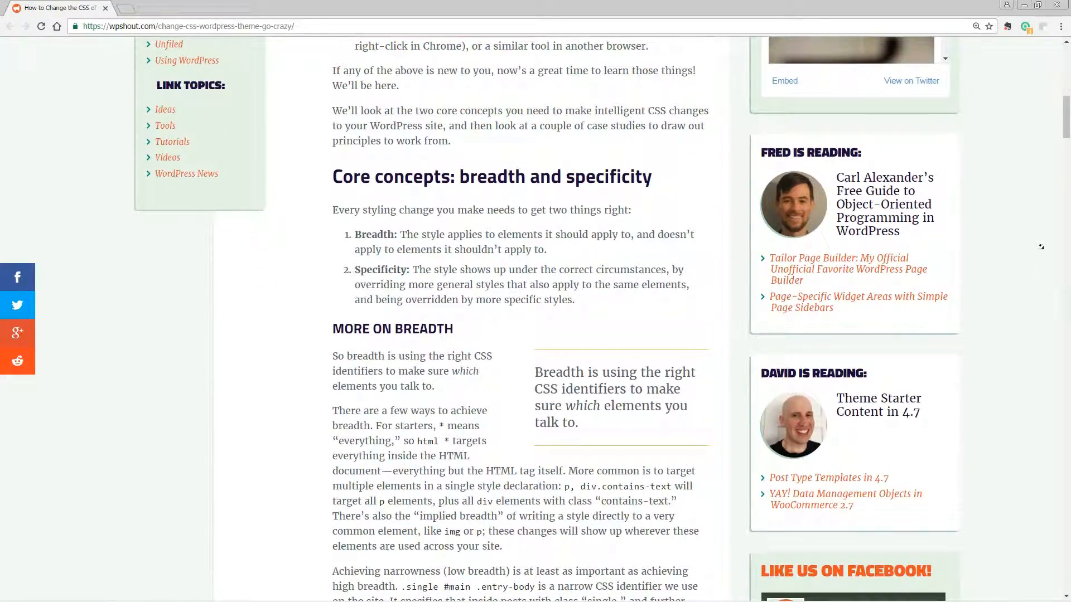
pyautogui.scroll(3)
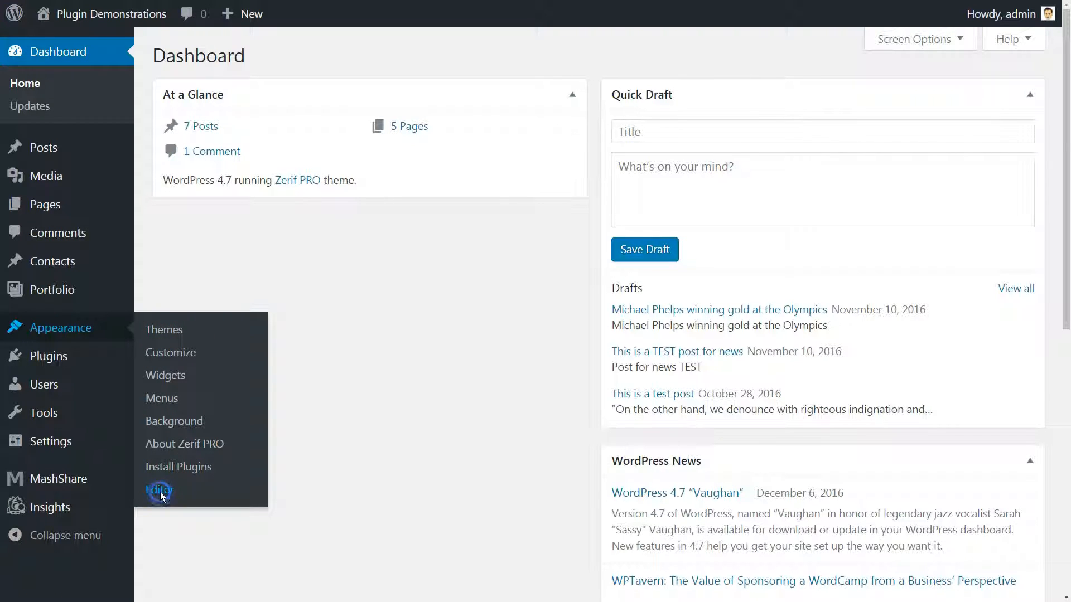
# Step: Open the theme code editor from the Appearance menu
pyautogui.click(171, 352)
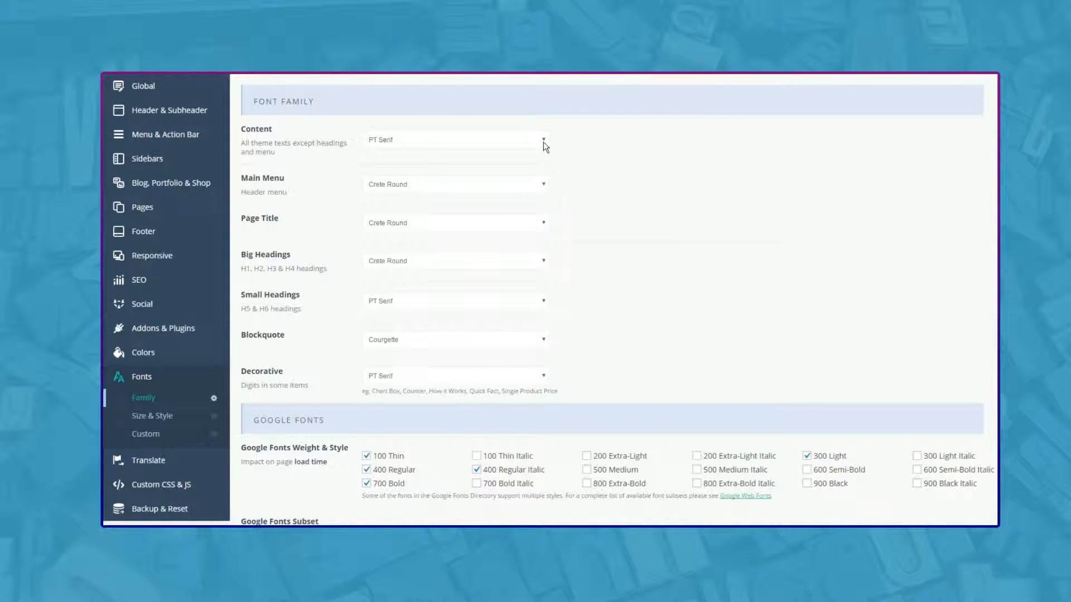
pyautogui.moveTo(542, 193)
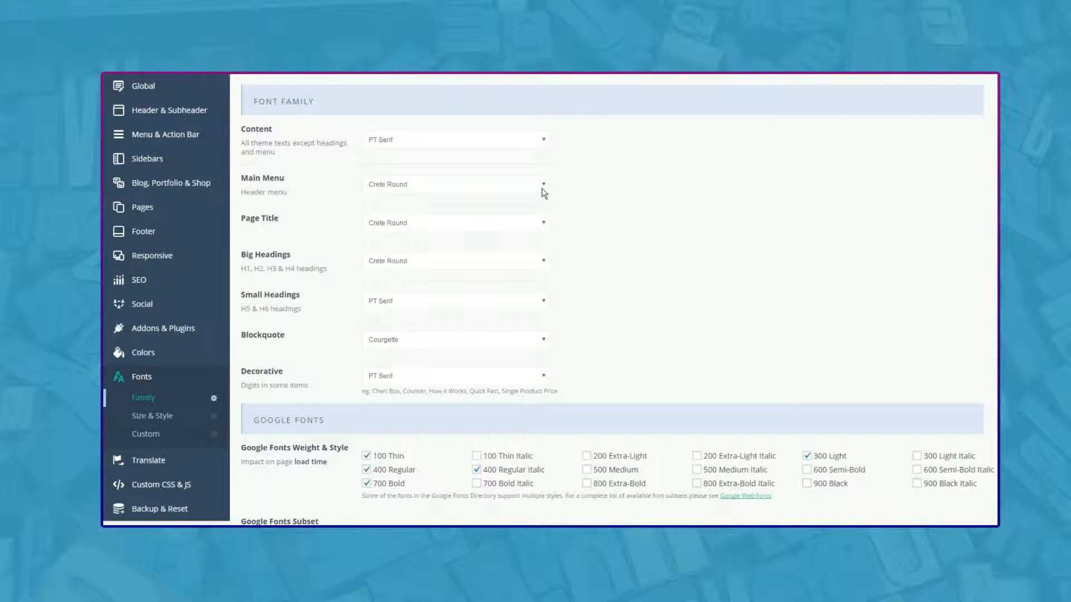
pyautogui.moveTo(152, 415)
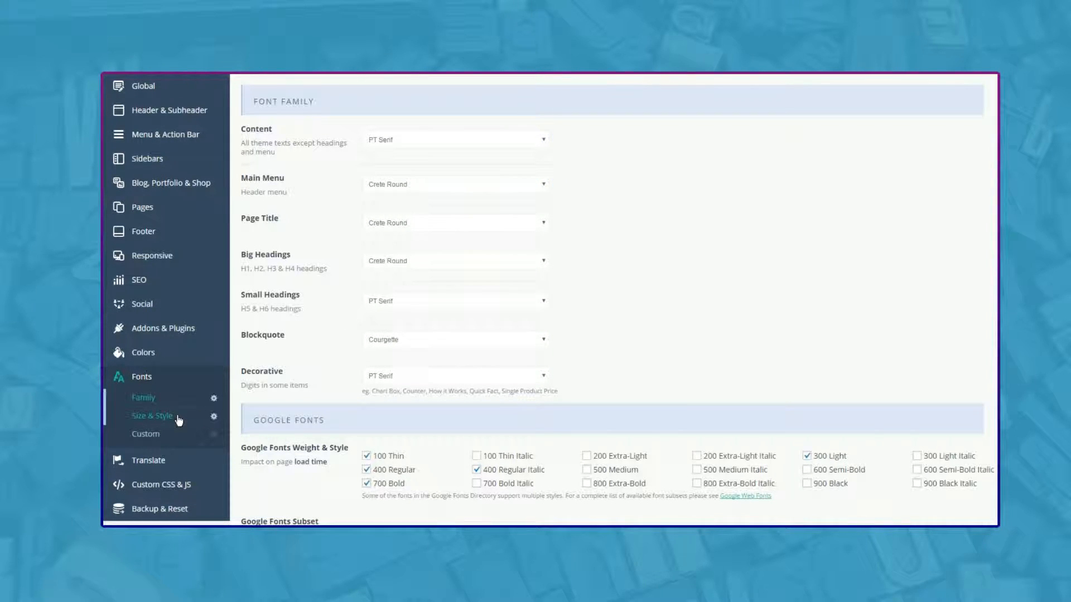
# Step: Review the BeTheme font Size & Style and Custom font settings
pyautogui.click(152, 415)
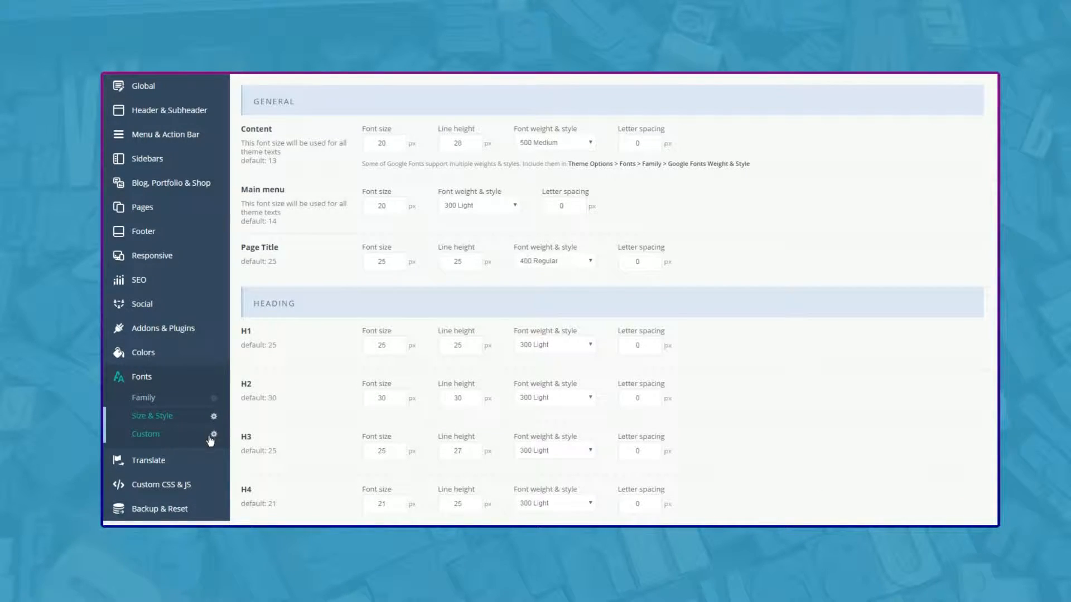
pyautogui.click(145, 434)
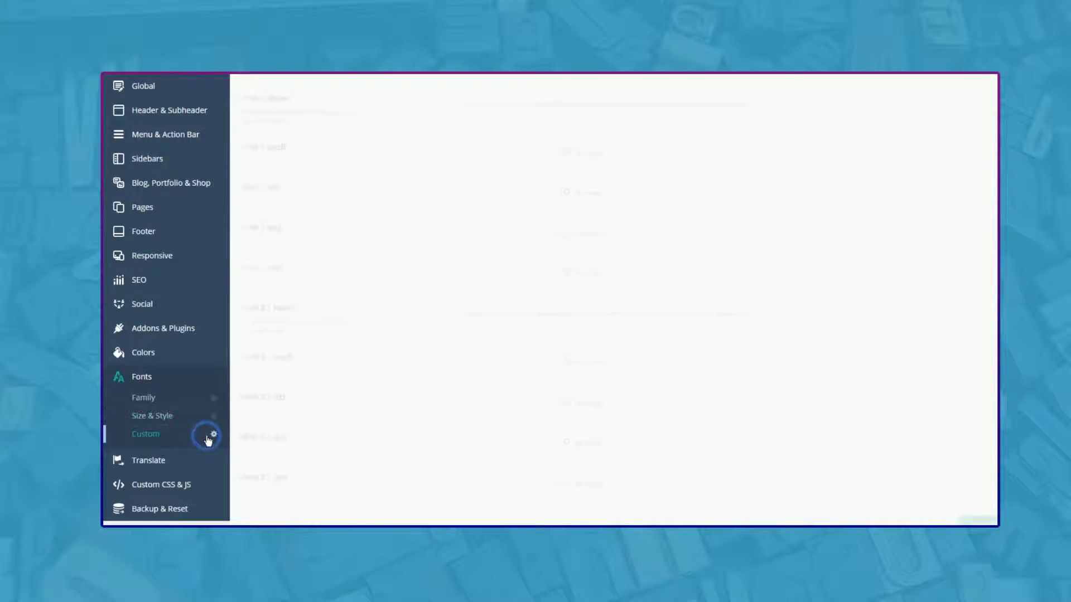
pyautogui.click(152, 416)
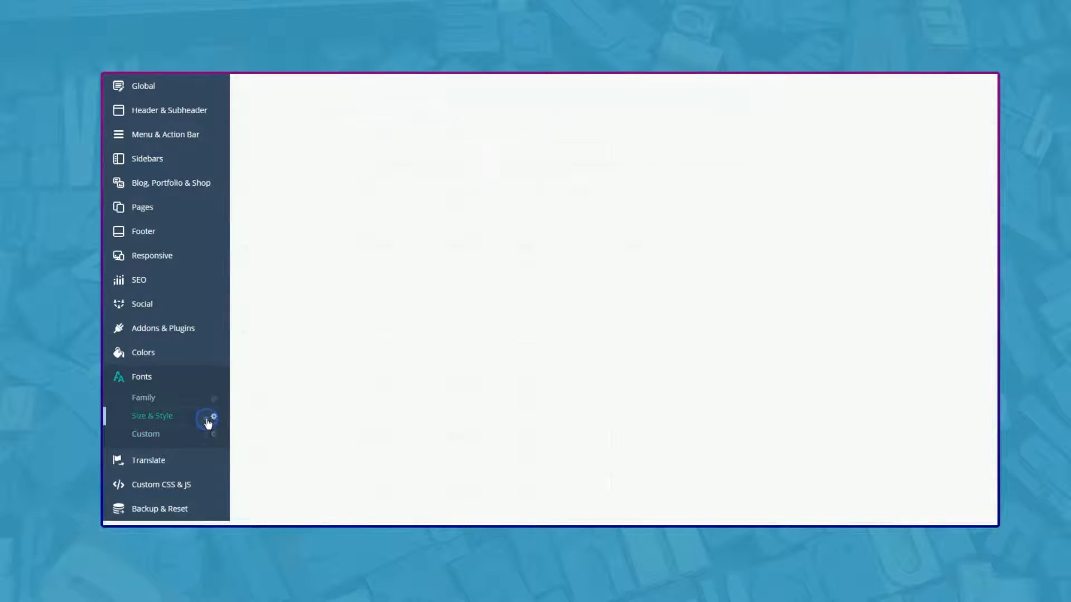
pyautogui.click(152, 414)
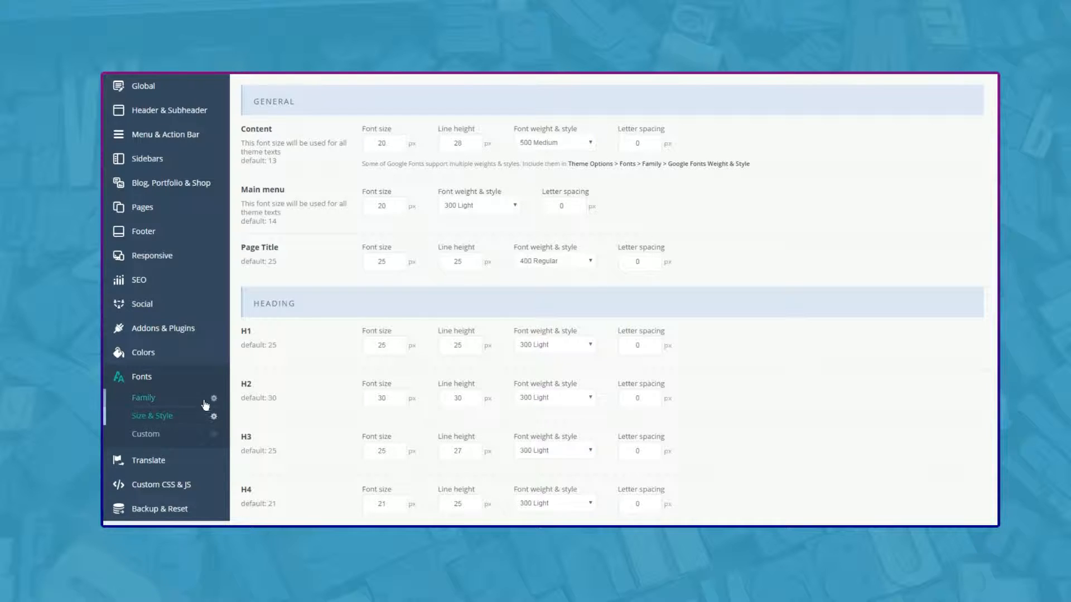
# Step: Show the BeTheme general colour settings under Colors
pyautogui.click(143, 353)
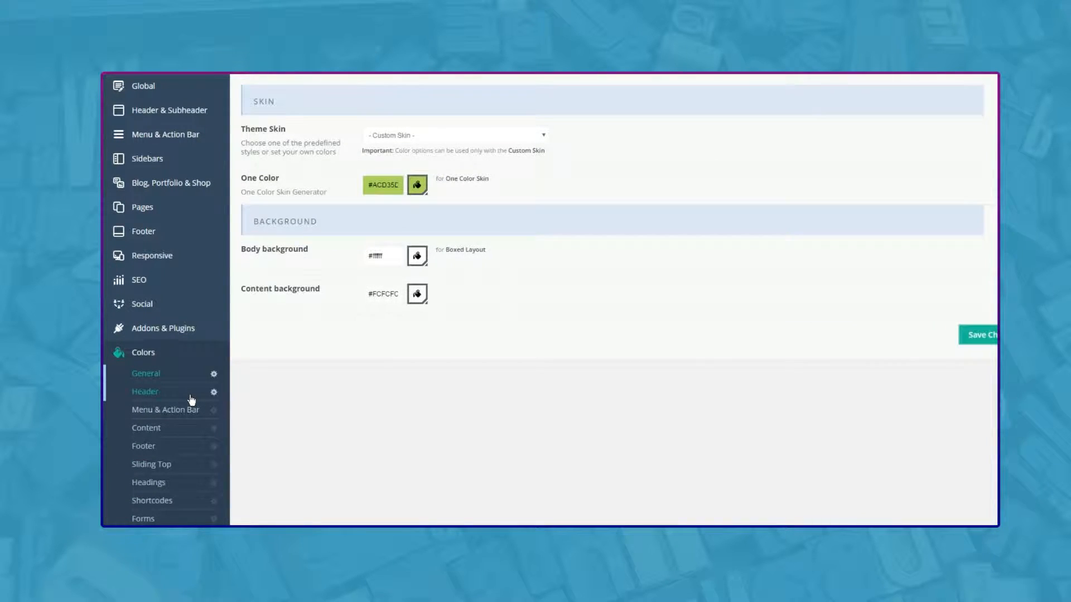
pyautogui.click(145, 392)
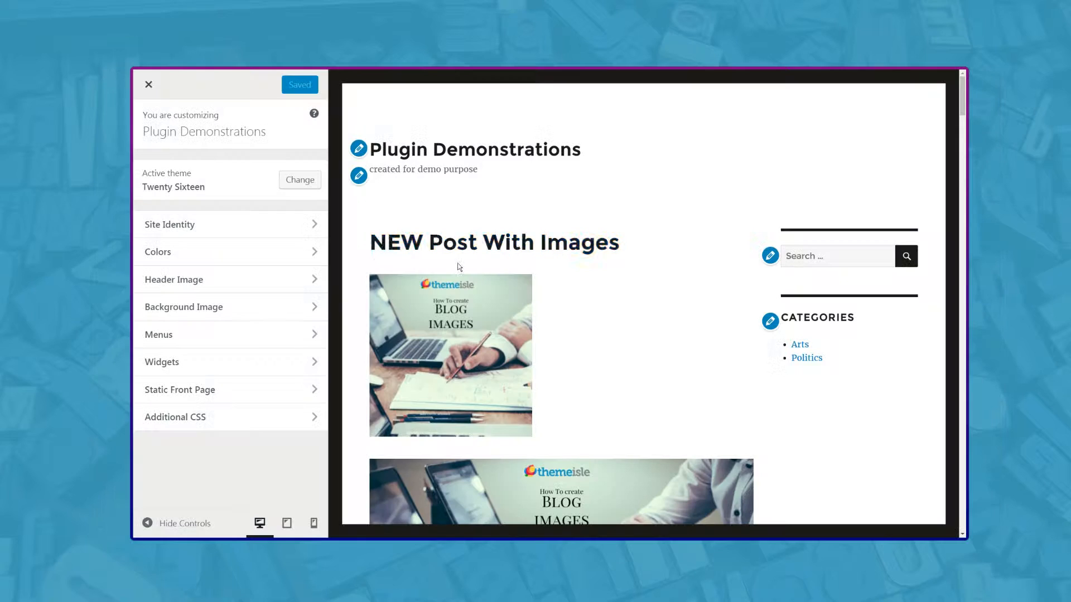
# Step: View the Colors settings of the Twenty Sixteen theme in the Customizer
pyautogui.click(157, 251)
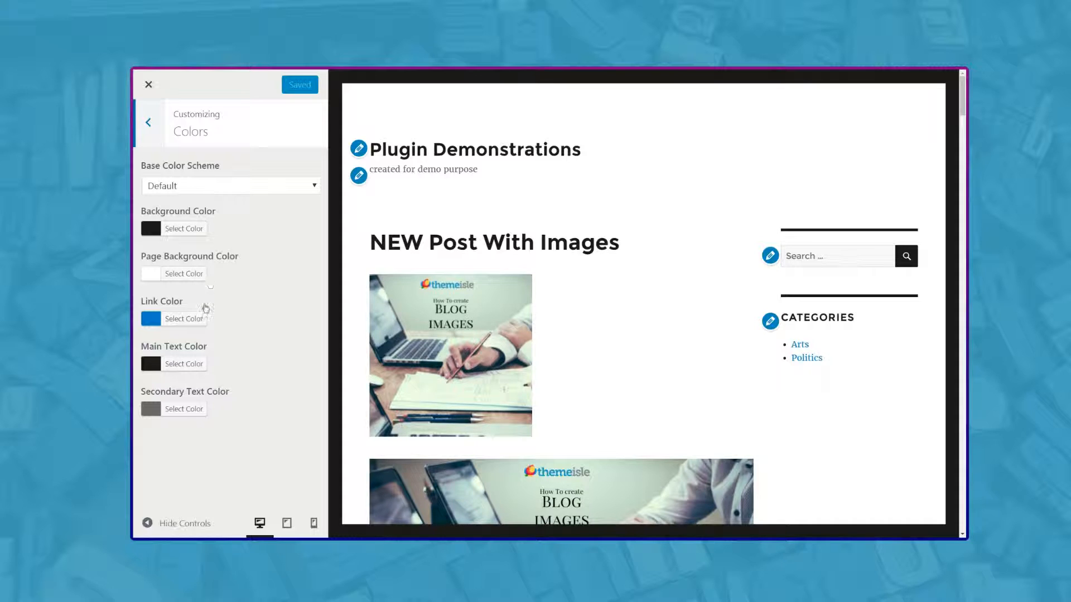
pyautogui.click(183, 363)
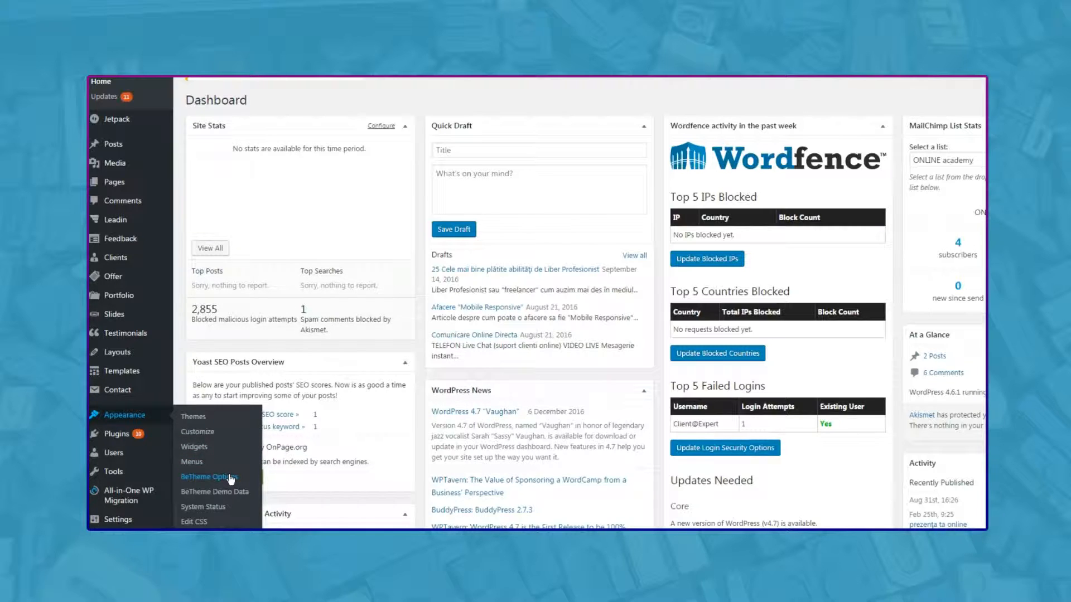
pyautogui.moveTo(229, 482)
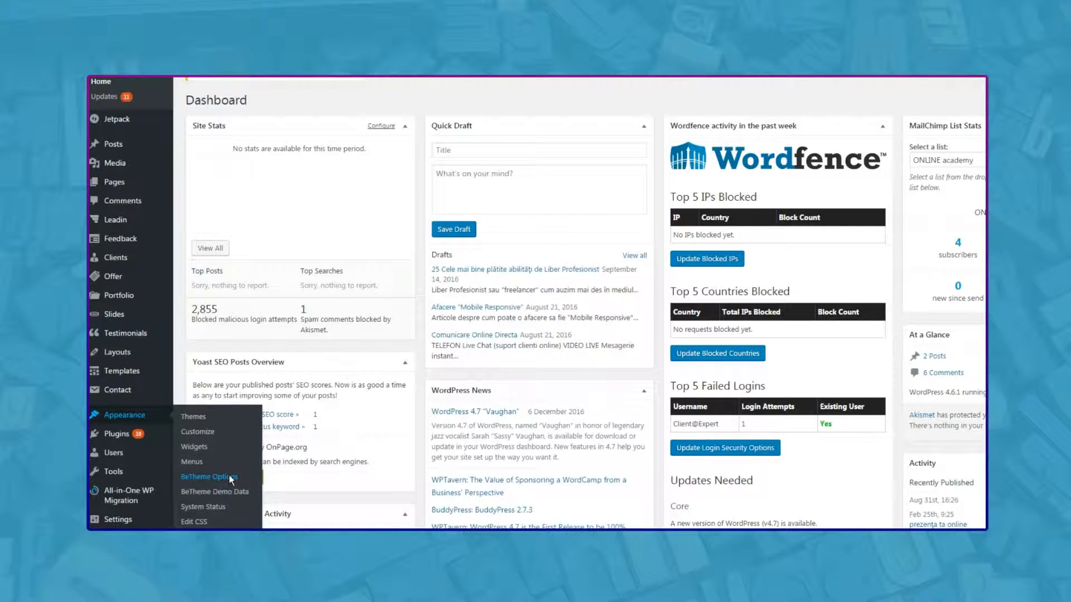
# Step: Open the BeTheme Options panel from the Appearance menu
pyautogui.click(208, 476)
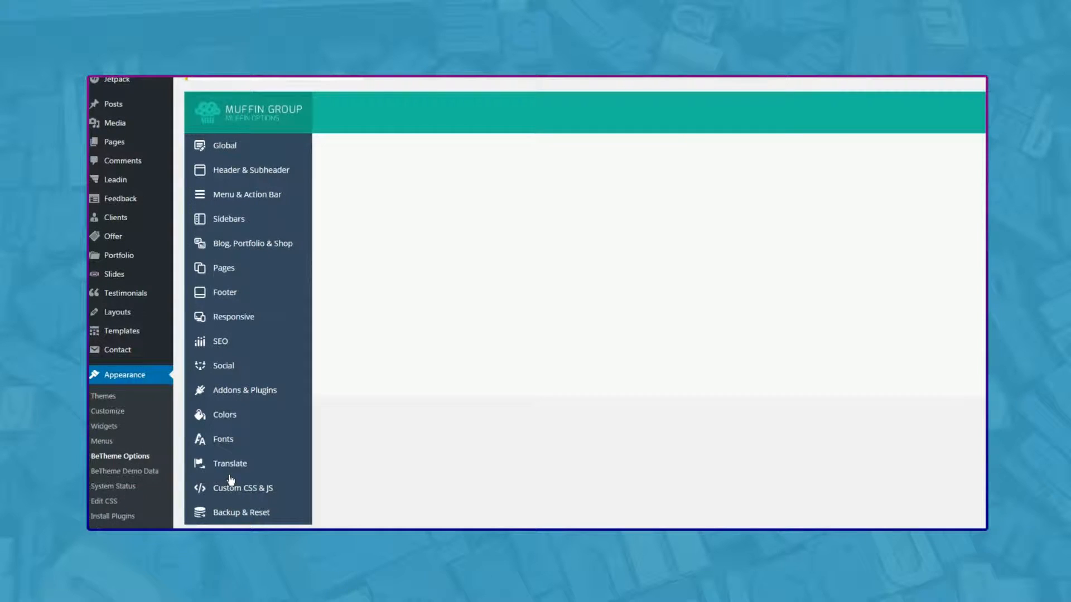
pyautogui.click(223, 268)
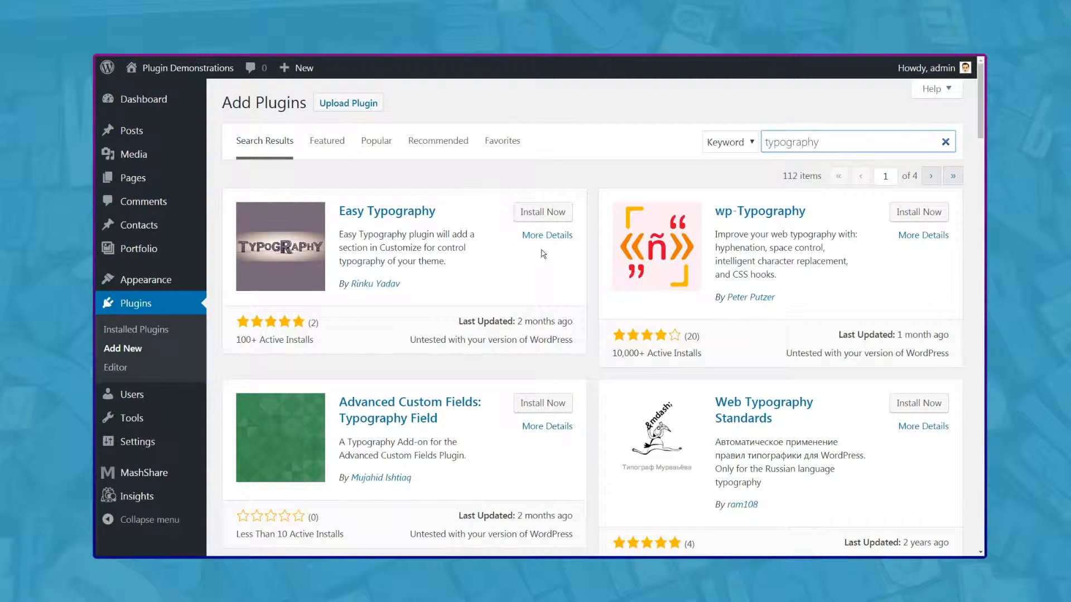
pyautogui.moveTo(101, 176)
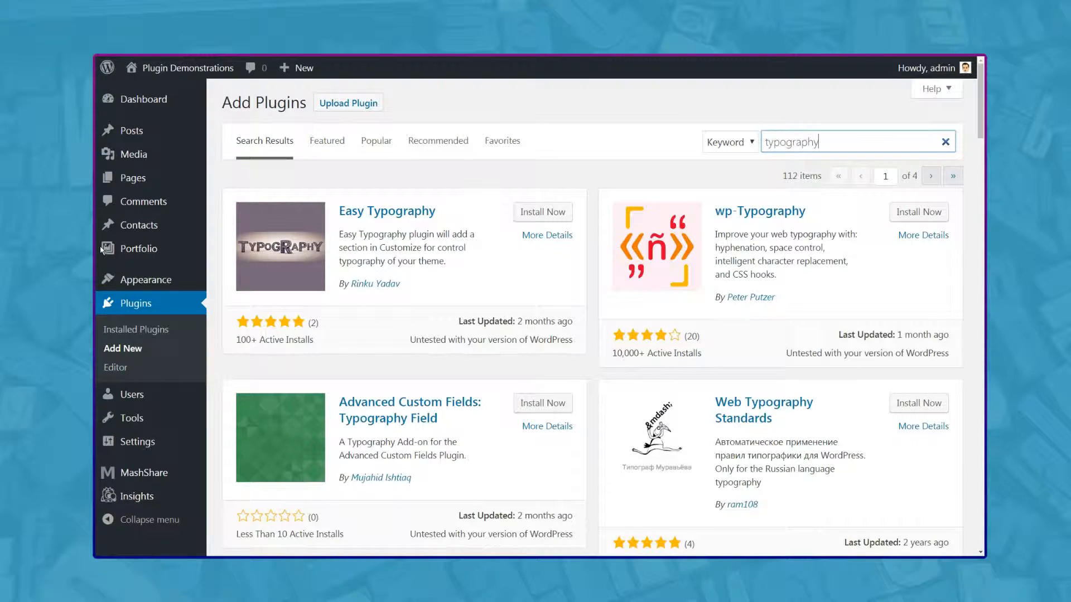
pyautogui.moveTo(838, 231)
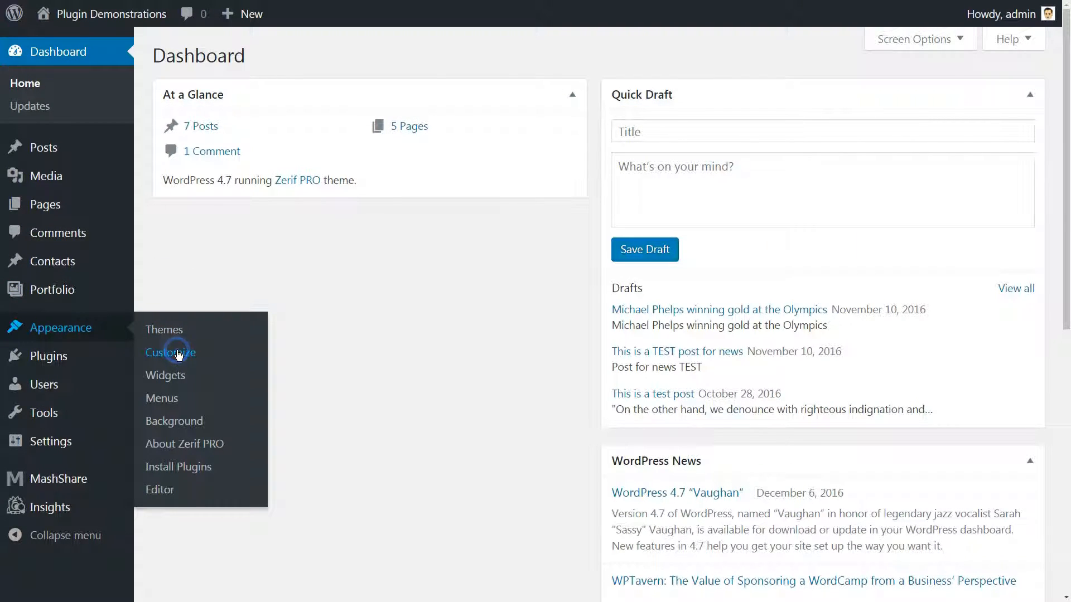
# Step: View the Customizer's colour settings, then reach the styleguide plugin search results
pyautogui.click(170, 352)
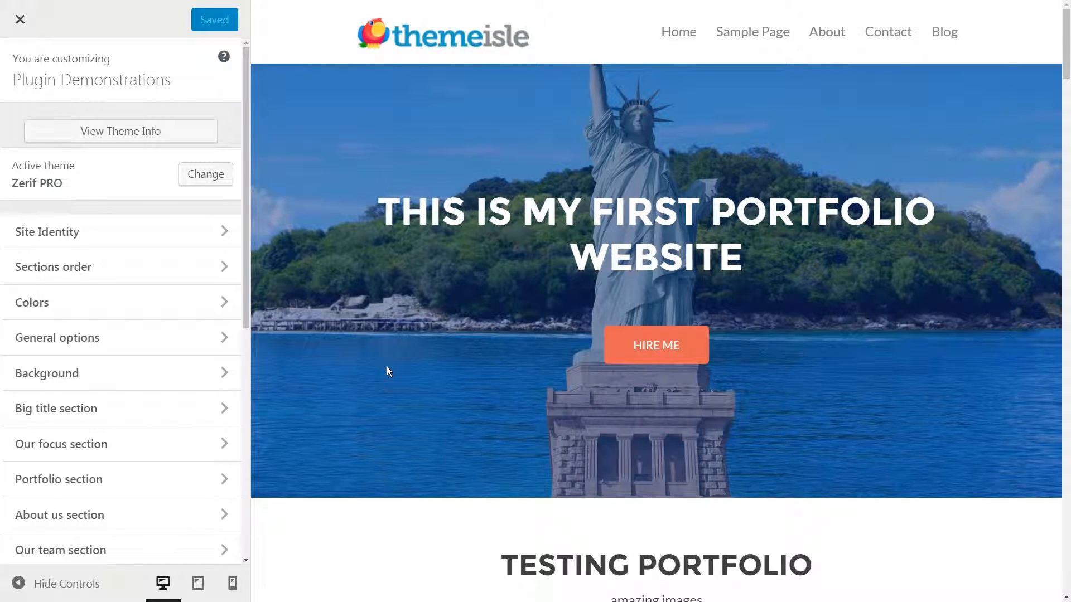
pyautogui.scroll(-3)
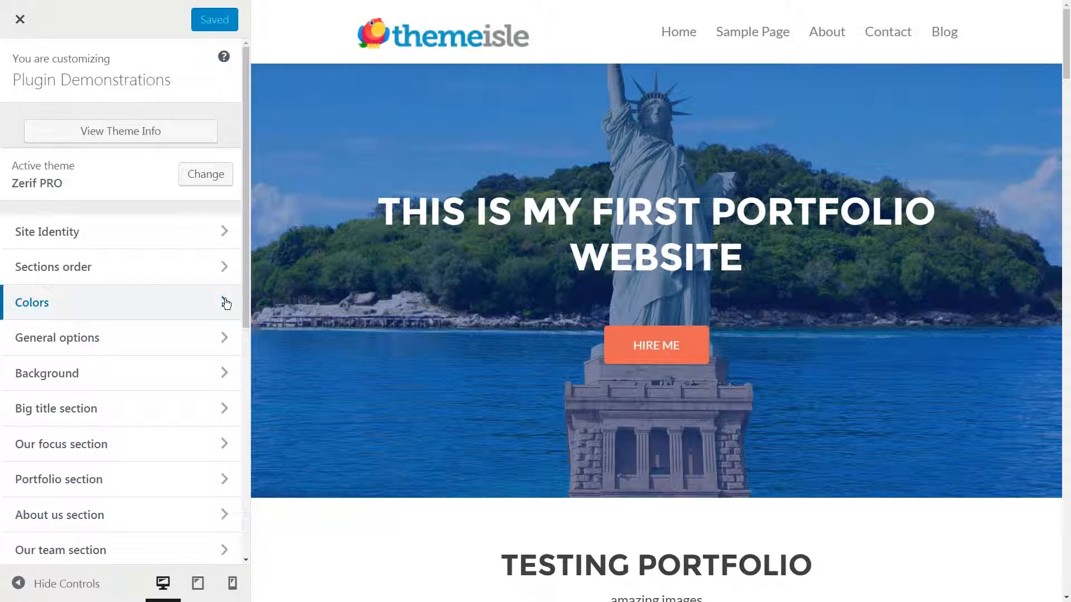
pyautogui.click(31, 303)
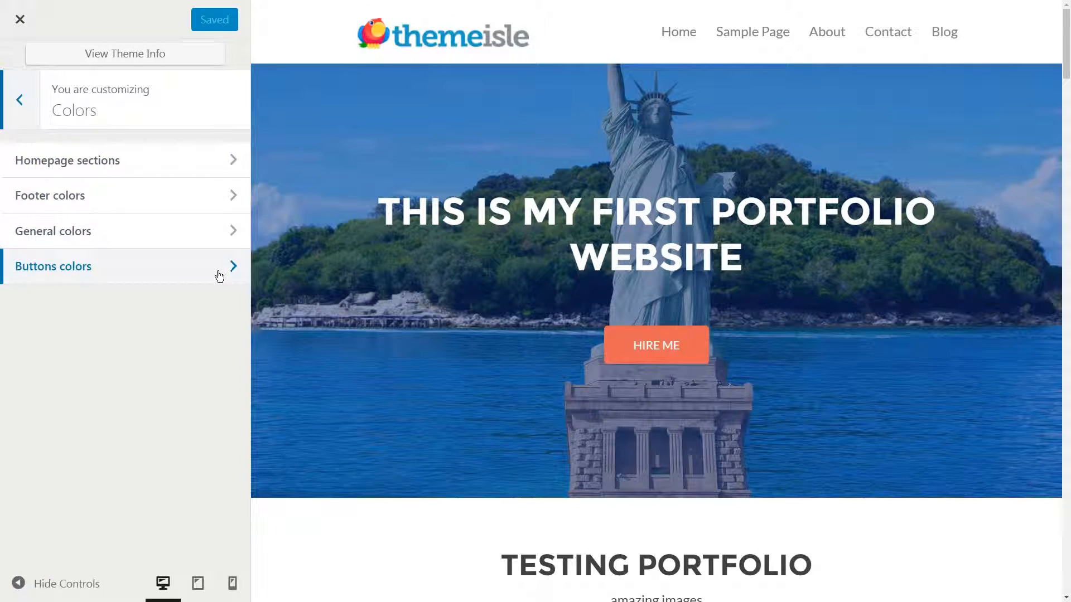
pyautogui.click(19, 99)
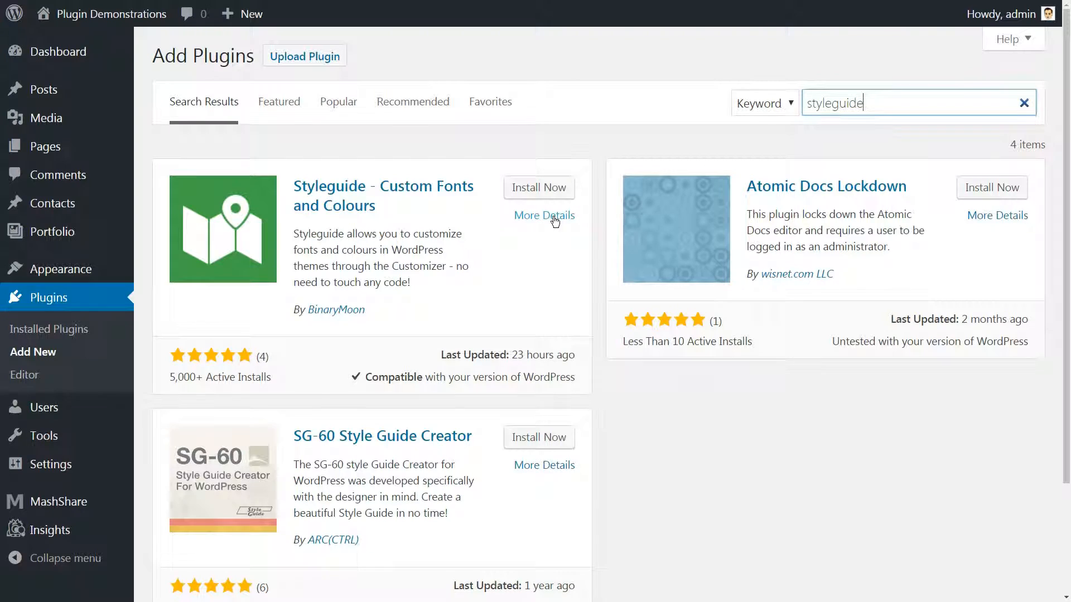
# Step: View more details on the Styleguide plugin, then return to the Twenty Sixteen site's Dashboard
pyautogui.click(538, 187)
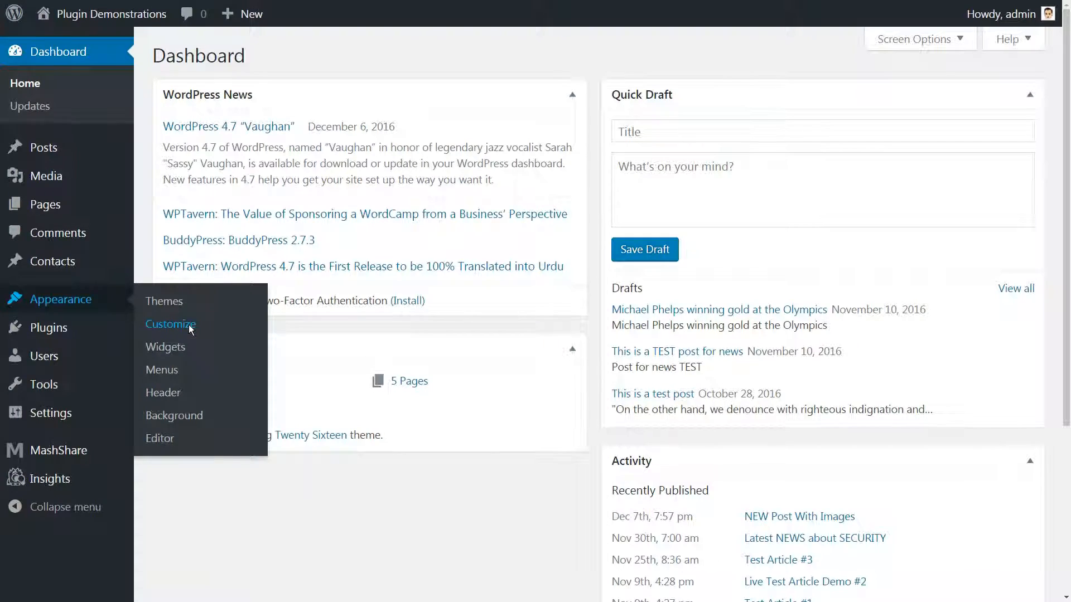
# Step: Reach the Colors & Fonts section of the site Customizer
pyautogui.click(170, 324)
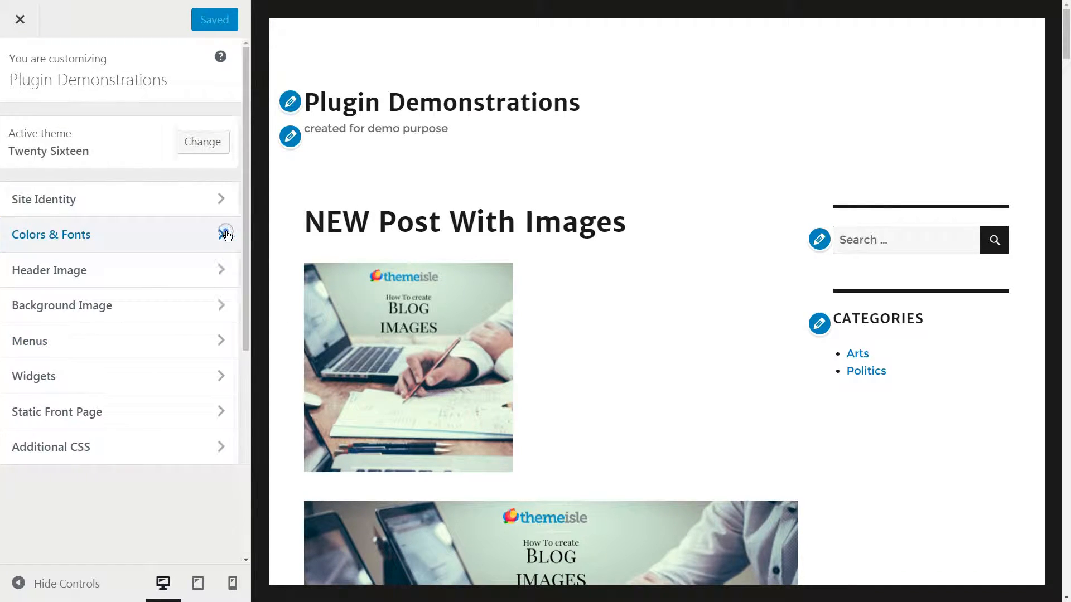
pyautogui.click(52, 234)
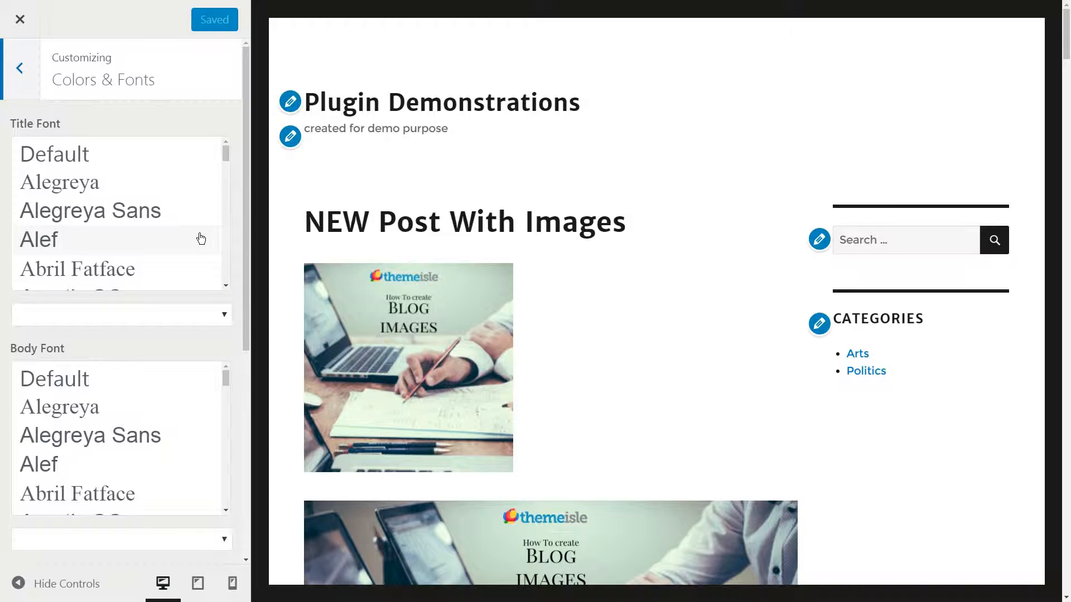
pyautogui.moveTo(6, 257)
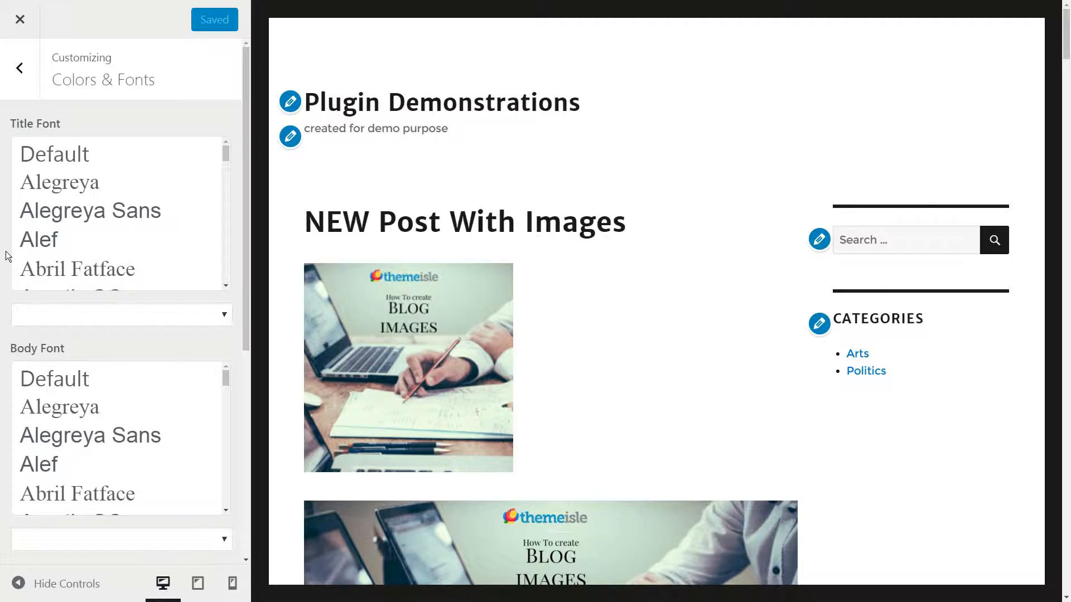
pyautogui.moveTo(7, 194)
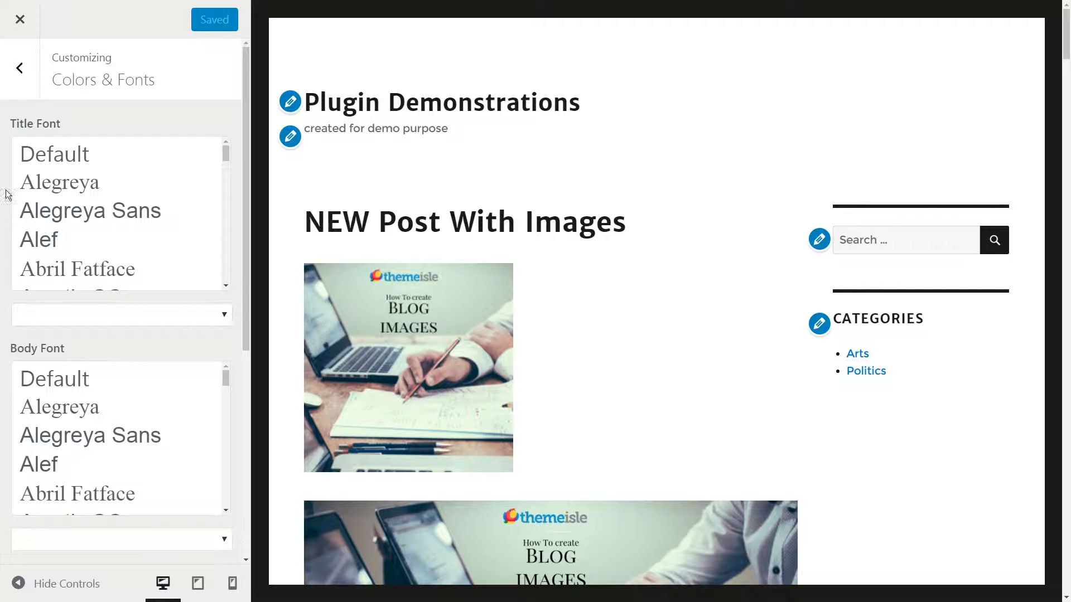
pyautogui.scroll(-3)
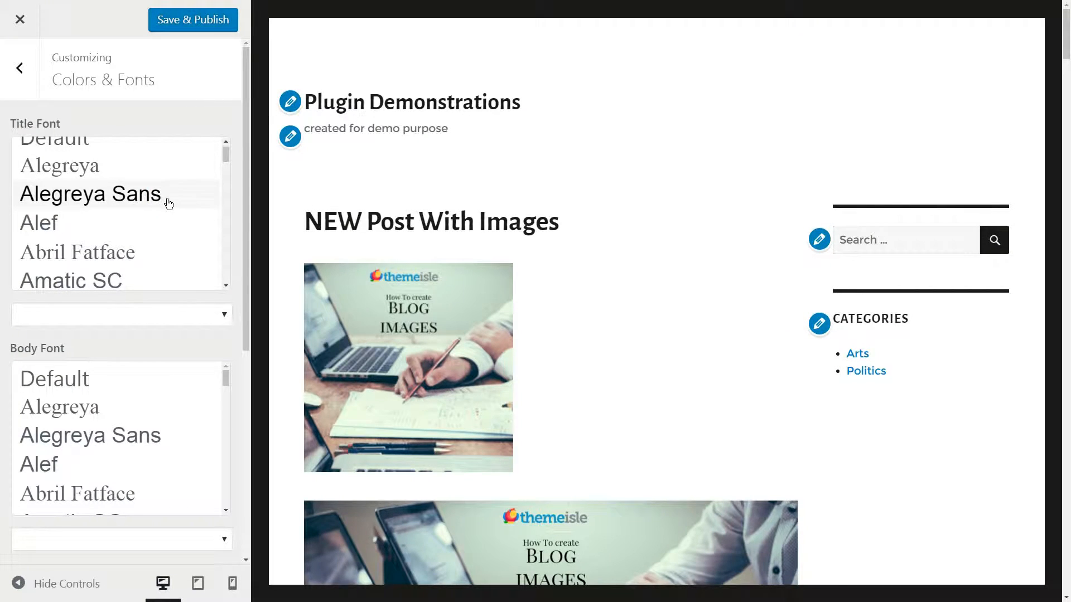
# Step: Make Alegreya Sans the title font and choose a different body font
pyautogui.click(121, 315)
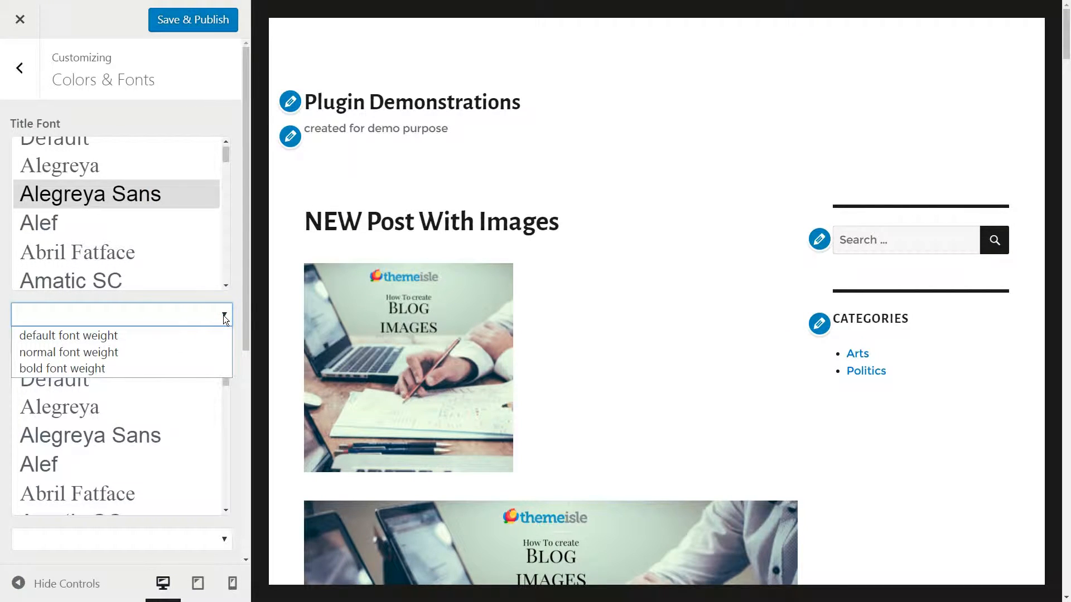
pyautogui.click(61, 368)
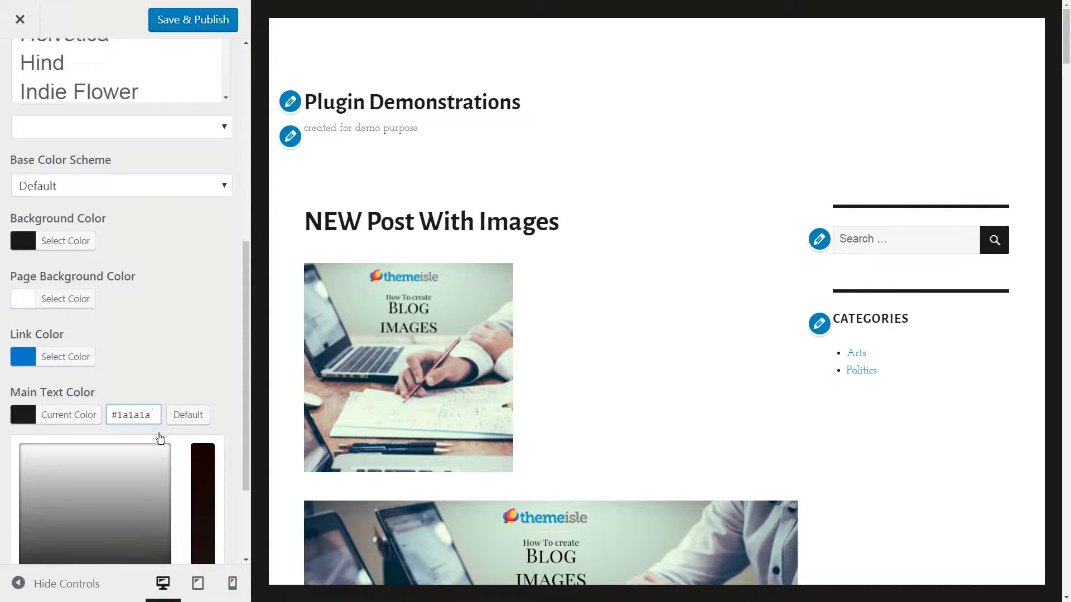
pyautogui.click(66, 470)
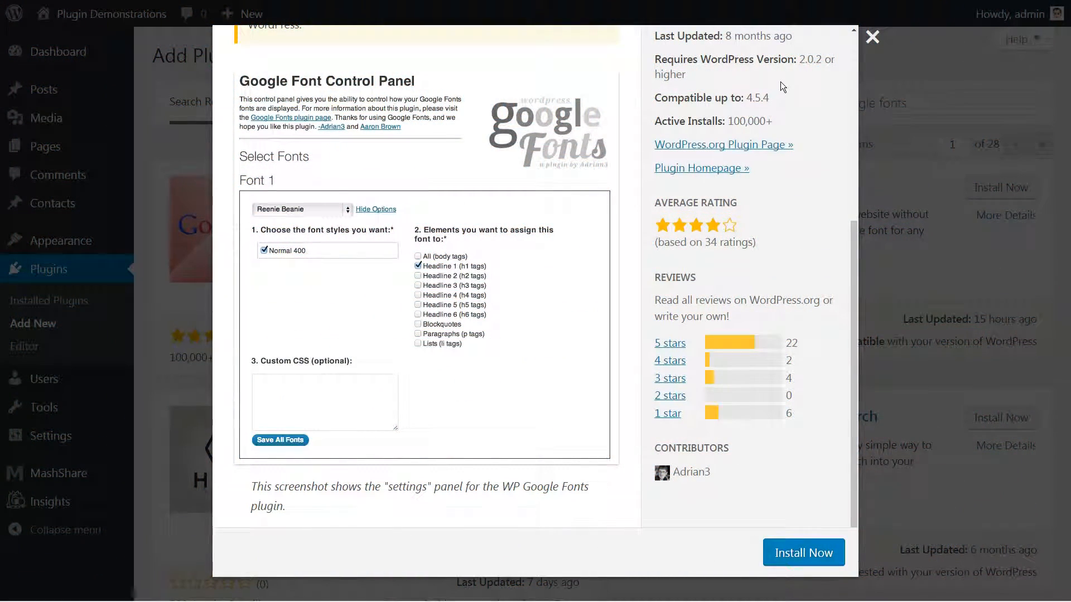
# Step: Install and activate the WP Google Fonts plugin and reach its Google Font Control Panel
pyautogui.doubleClick(742, 121)
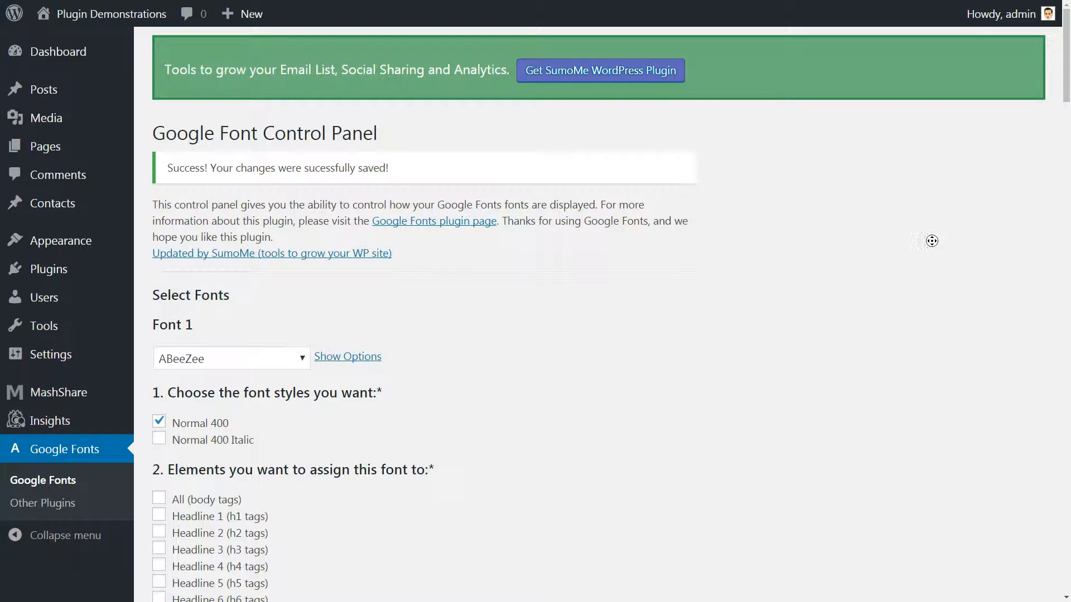
# Step: Save Advent Pro as Font 1 with Normal 400 for all body tags and Headline 4
pyautogui.scroll(-3)
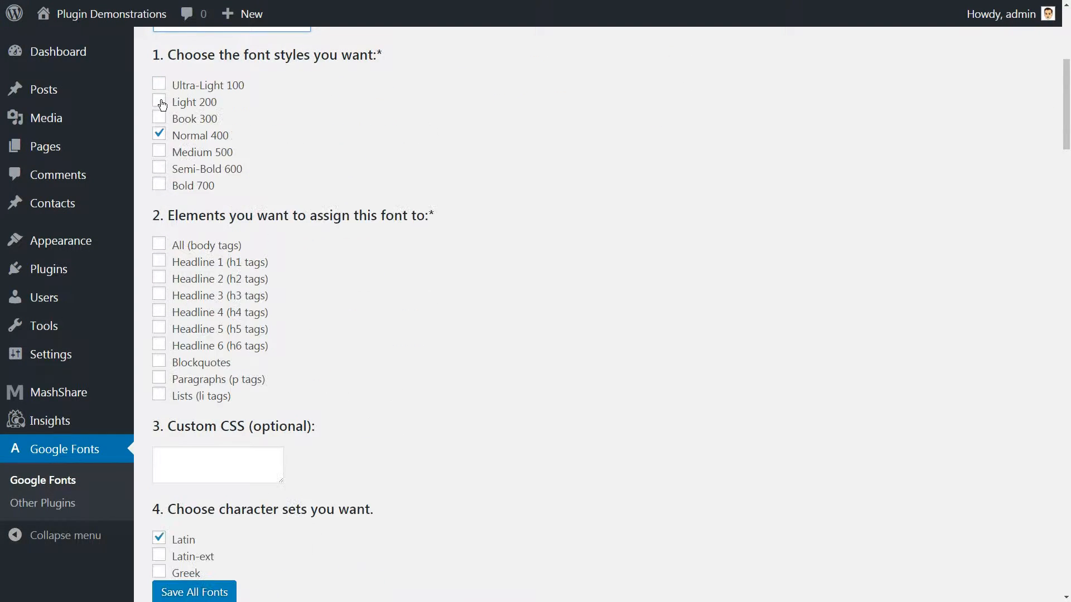
pyautogui.click(159, 101)
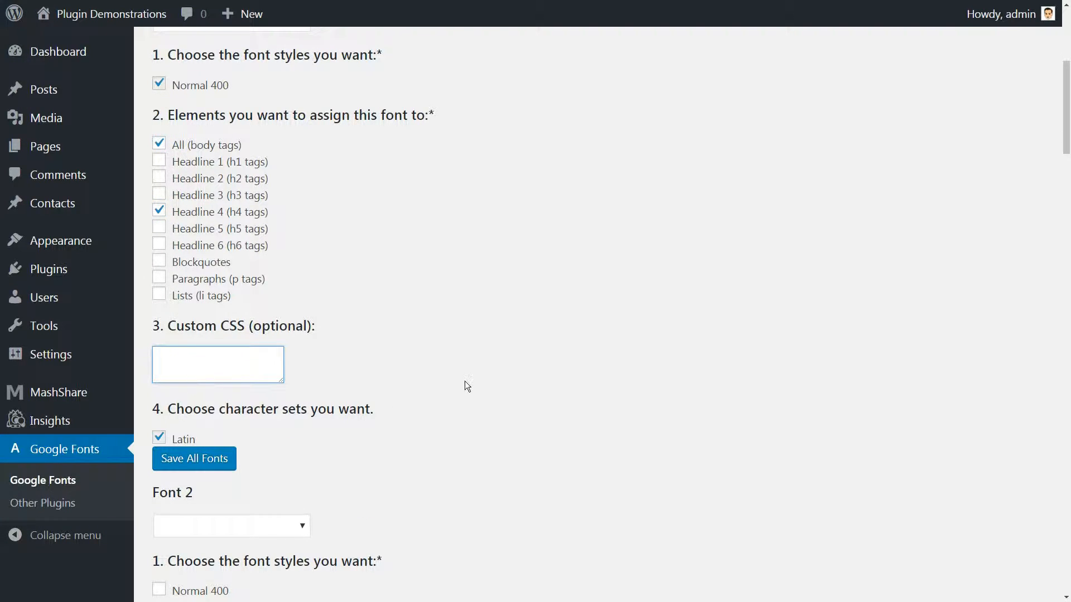
pyautogui.scroll(-3)
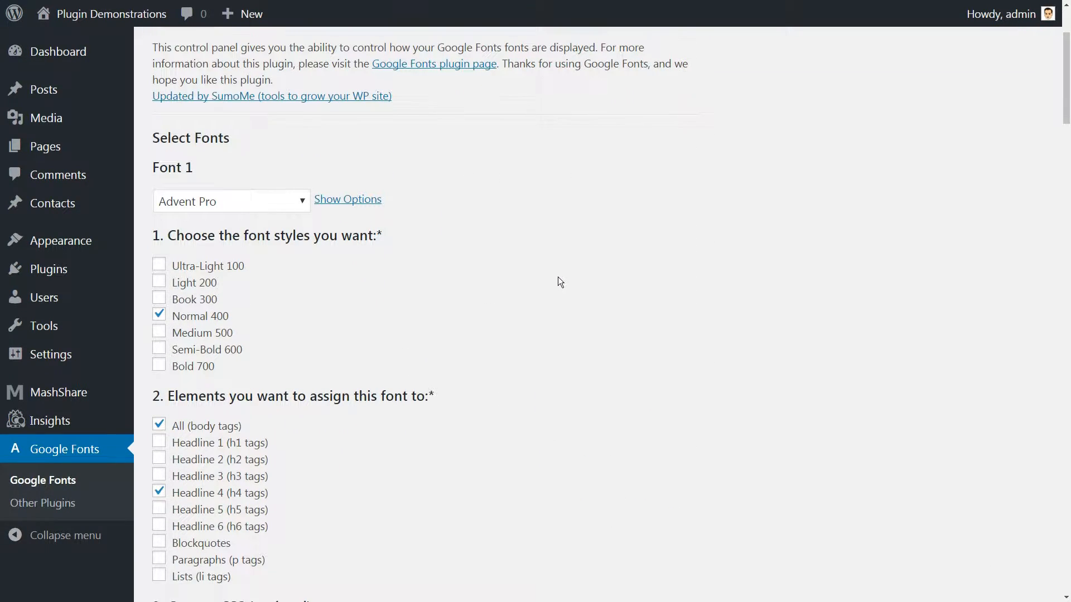
pyautogui.scroll(-3)
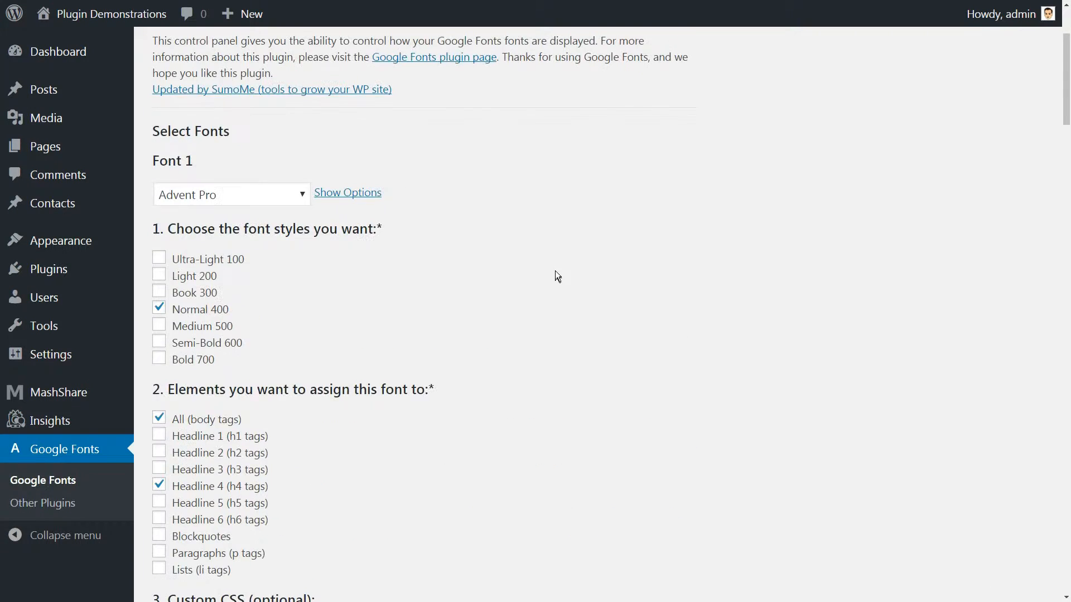
pyautogui.scroll(-3)
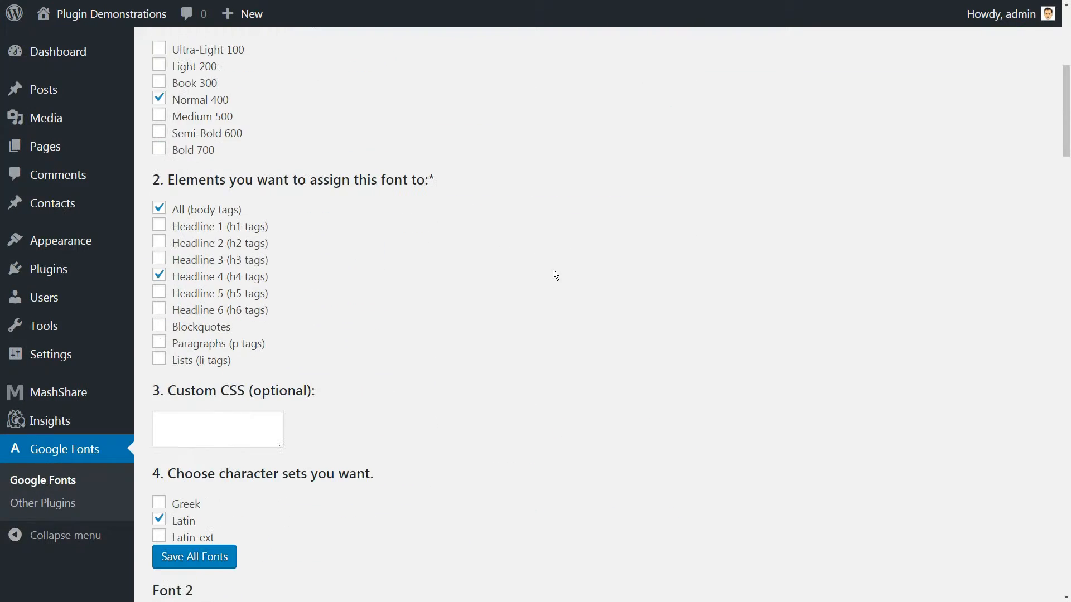
pyautogui.click(194, 557)
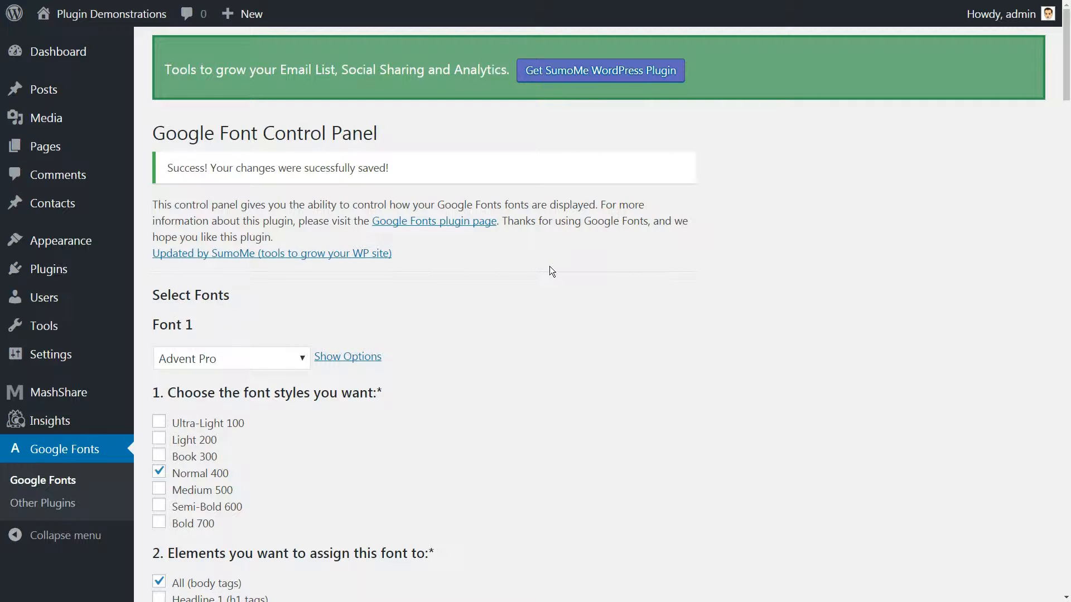
# Step: Show the content font choices in BeTheme Options > Fonts > Family
pyautogui.scroll(-3)
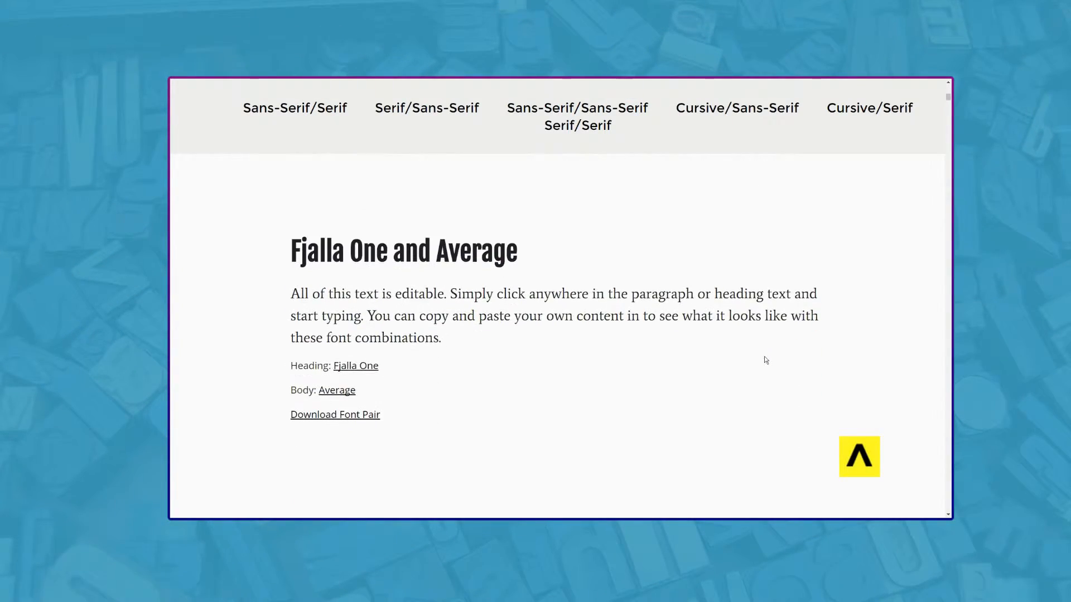
pyautogui.scroll(-3)
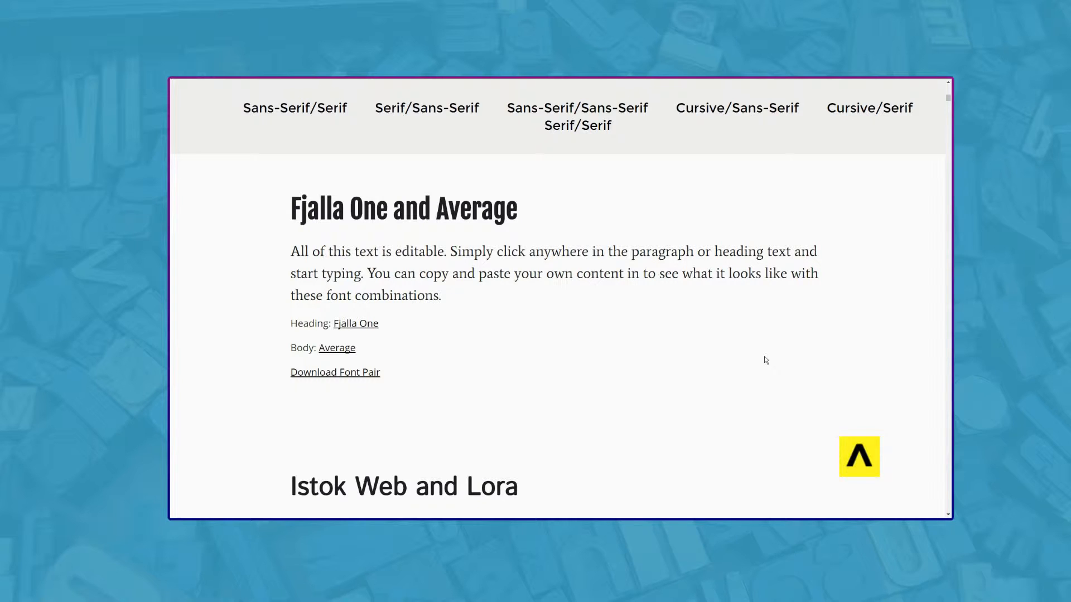
pyautogui.scroll(-3)
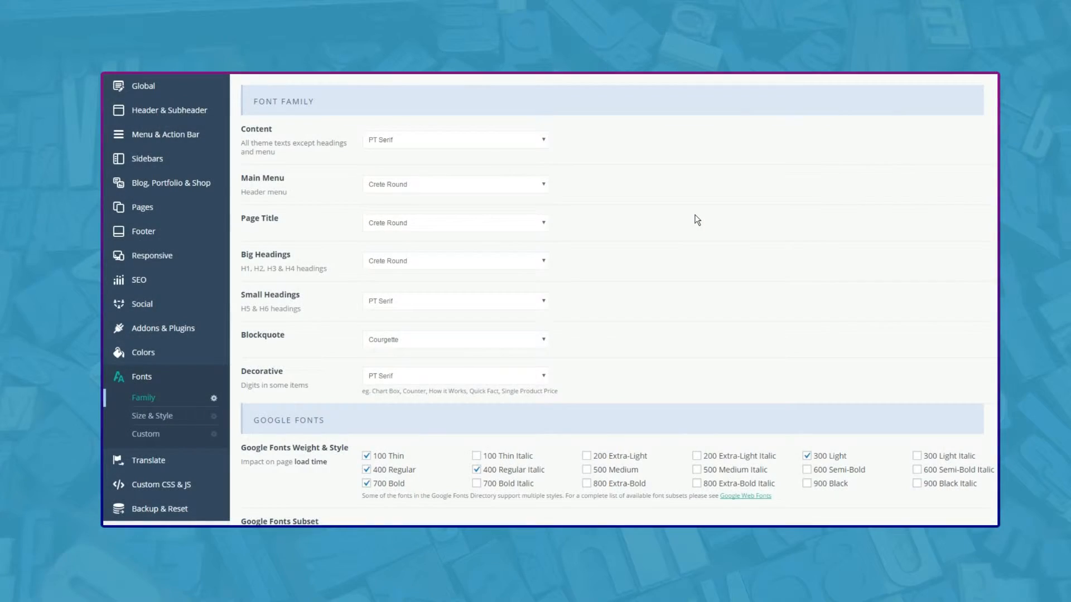
pyautogui.click(455, 140)
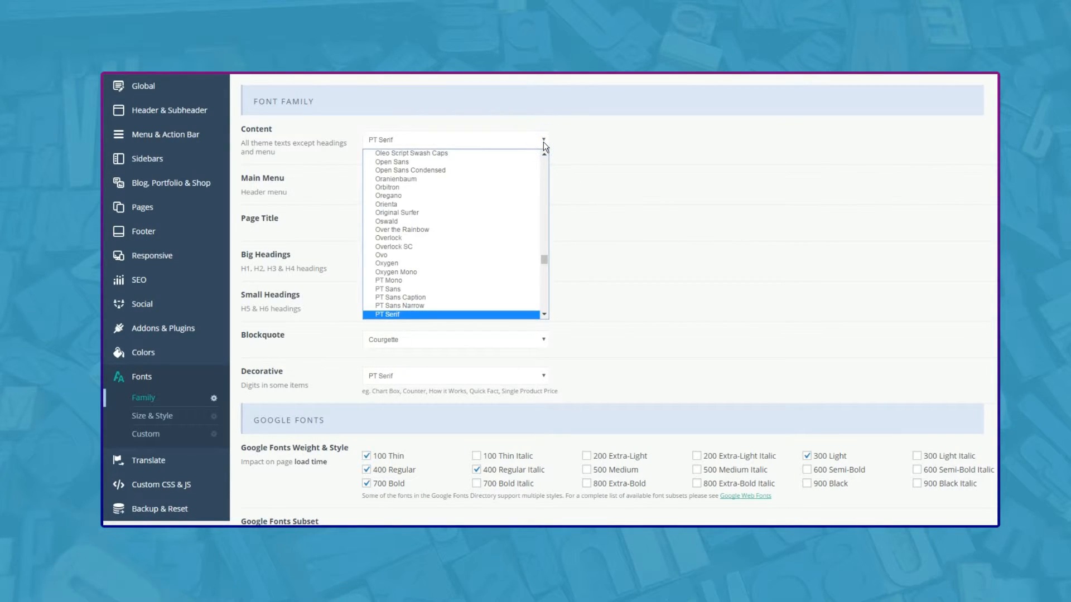